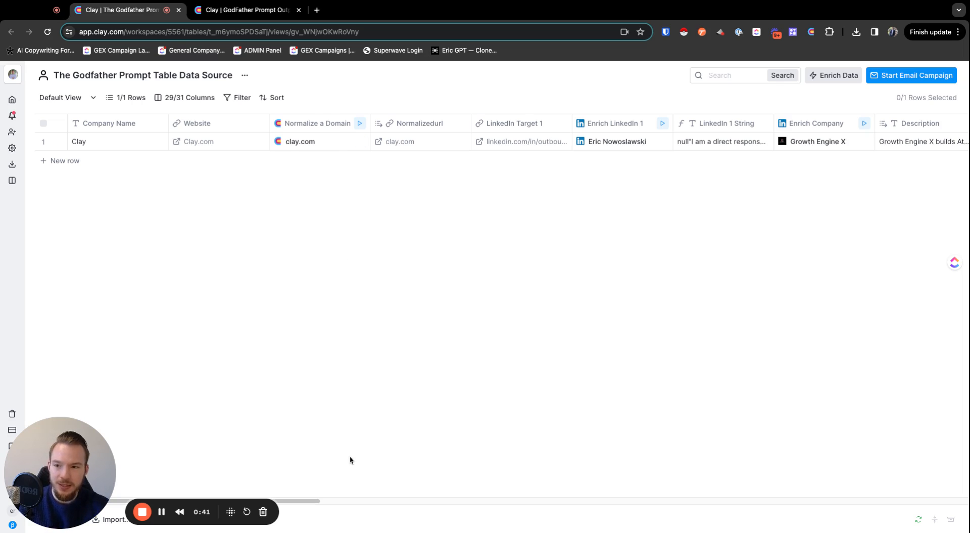
{"action": "mouse_move", "coordinate": [340, 180]}
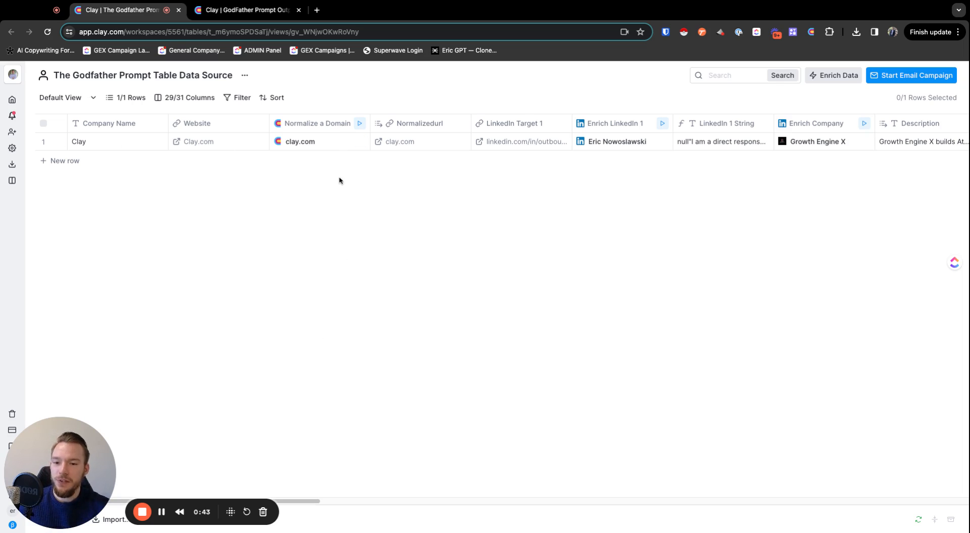
{"action": "mouse_move", "coordinate": [128, 181]}
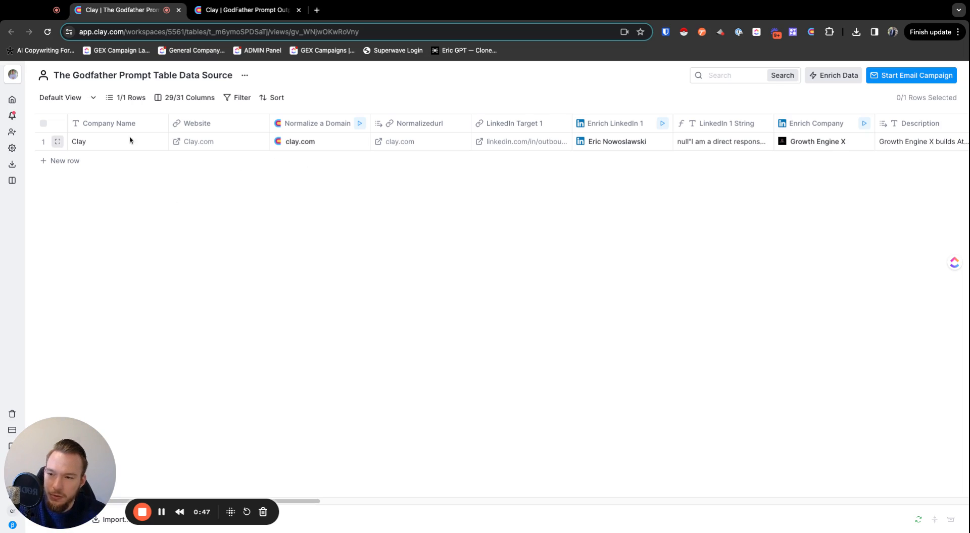
{"action": "mouse_move", "coordinate": [193, 140]}
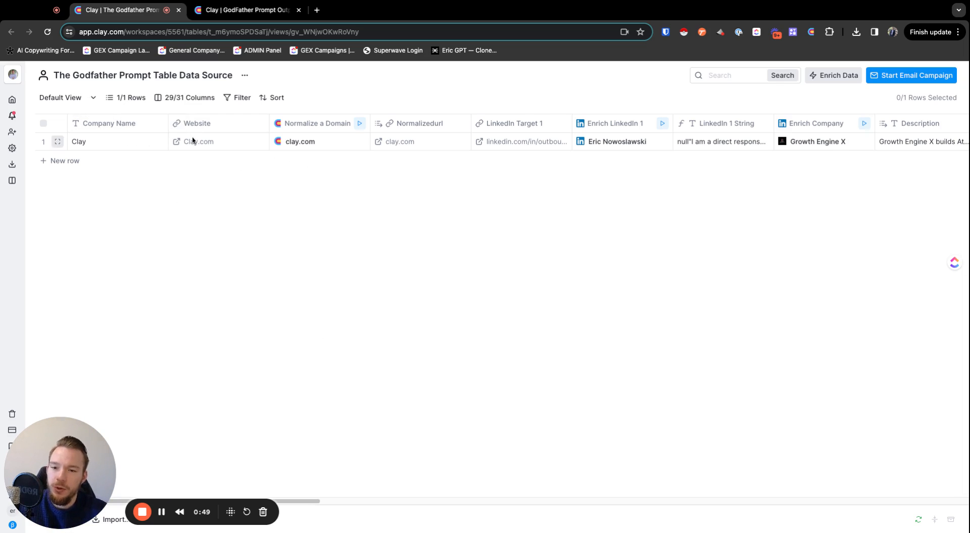
Close the Extra Research on LinkedIn 1 column settings in the data source table.
{"action": "scroll", "scroll_direction": "right", "scroll_amount": 3}
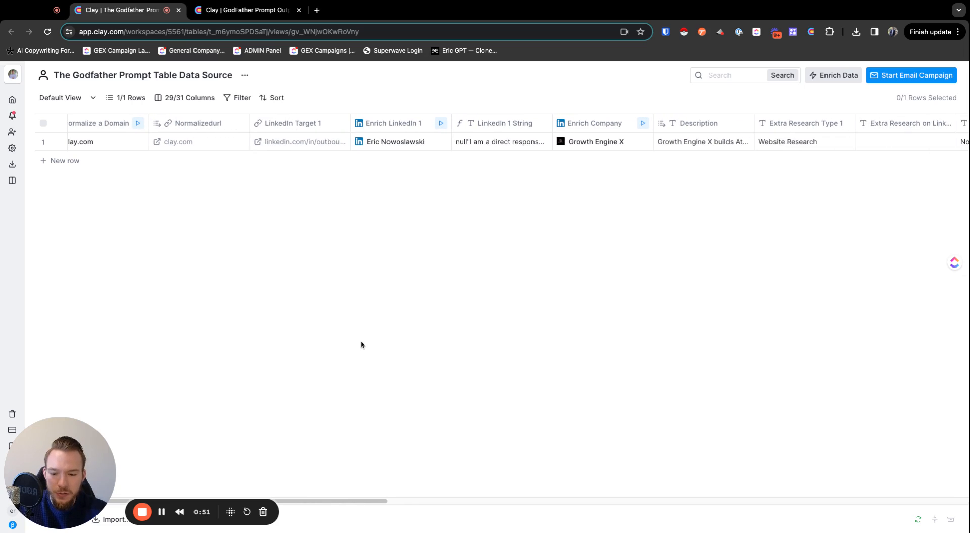
{"action": "mouse_move", "coordinate": [470, 175]}
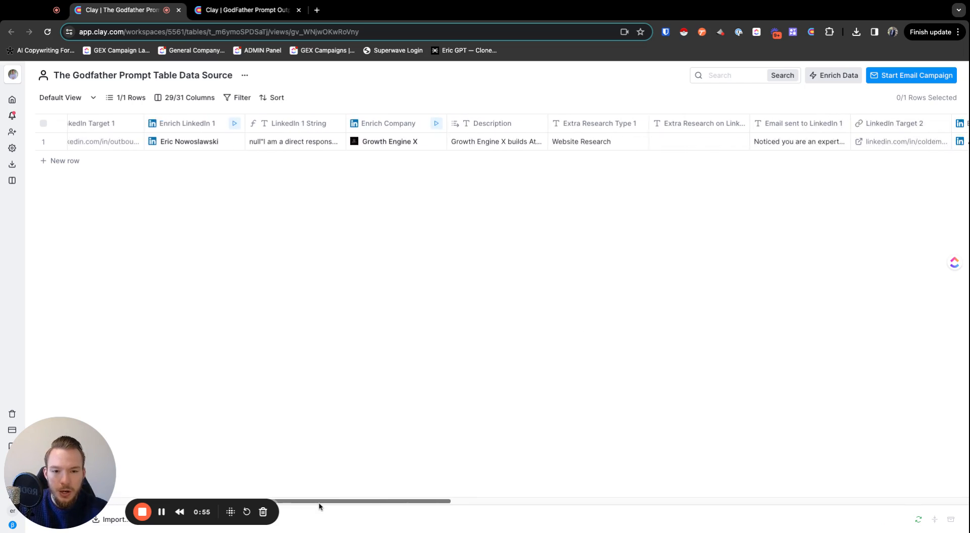
{"action": "scroll", "scroll_direction": "right", "scroll_amount": 3}
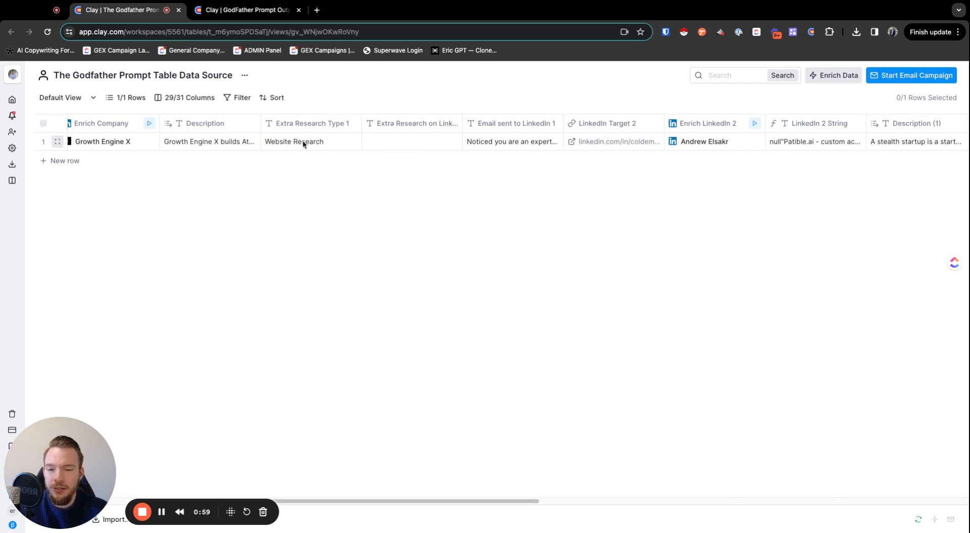
{"action": "mouse_move", "coordinate": [415, 135]}
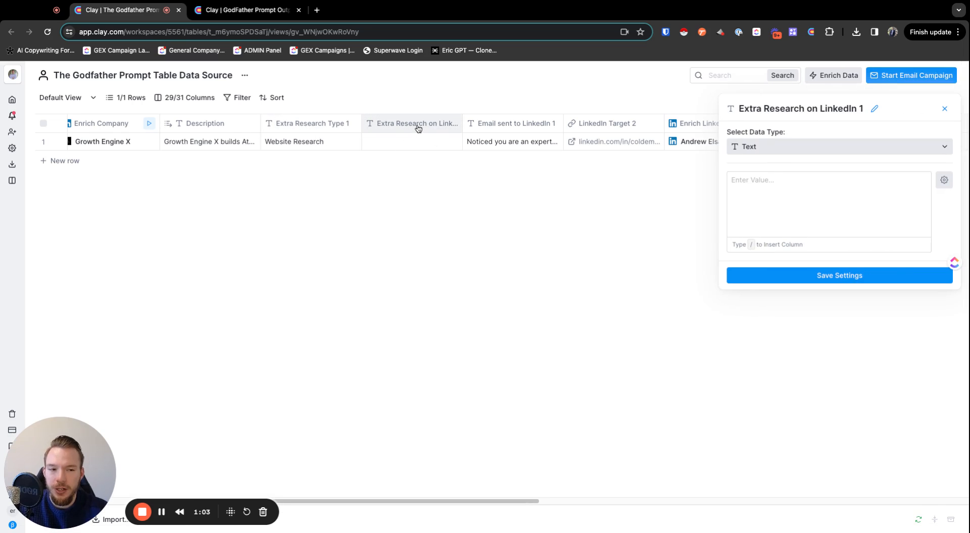
{"action": "left_click", "coordinate": [944, 108]}
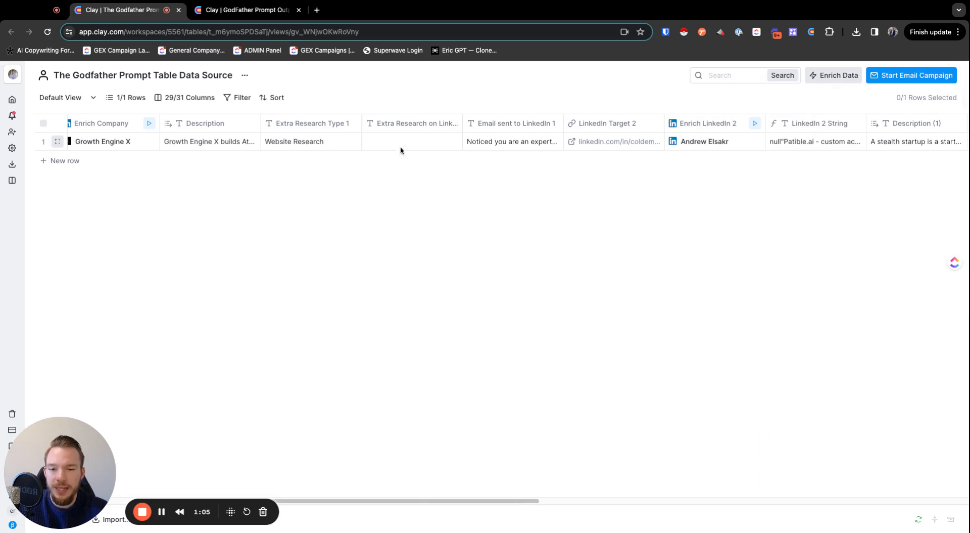
{"action": "mouse_move", "coordinate": [305, 141]}
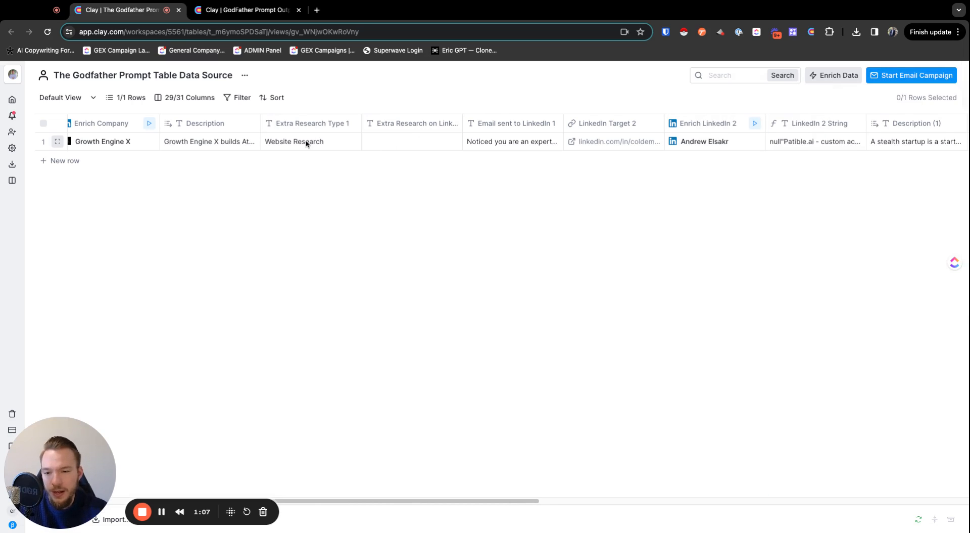
{"action": "mouse_move", "coordinate": [505, 167]}
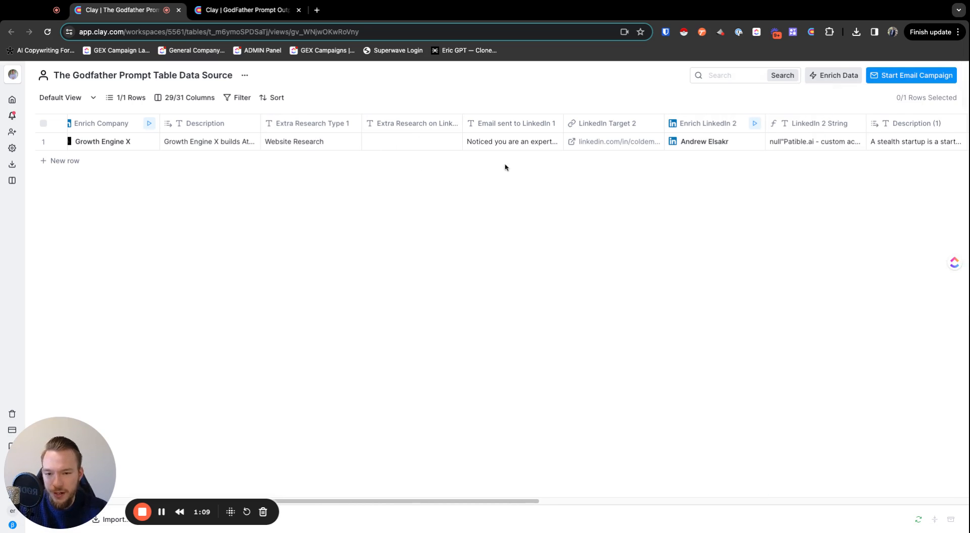
{"action": "mouse_move", "coordinate": [393, 142]}
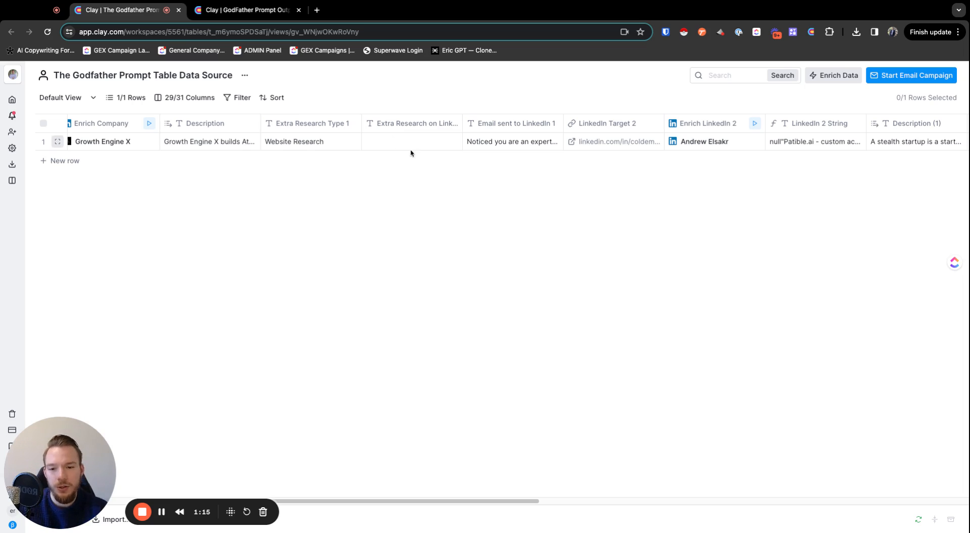
Scroll across the data source columns and open the first lead's example email.
{"action": "scroll", "scroll_direction": "right", "scroll_amount": 3}
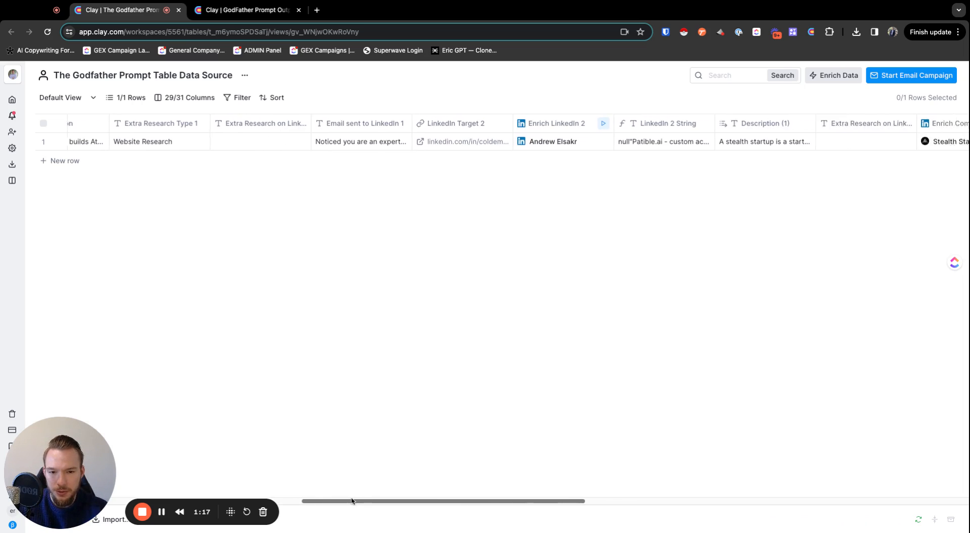
{"action": "scroll", "scroll_direction": "right", "scroll_amount": 3}
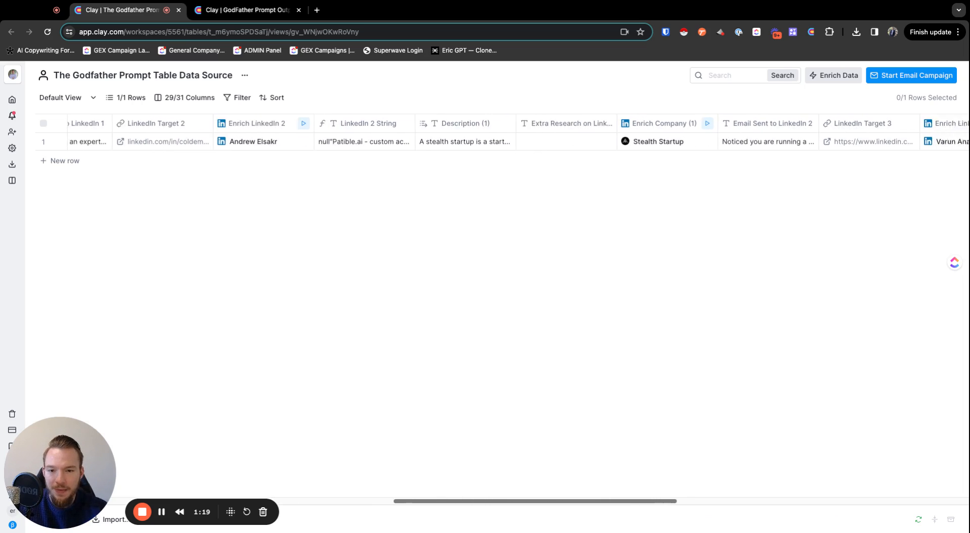
{"action": "scroll", "scroll_direction": "right", "scroll_amount": 3}
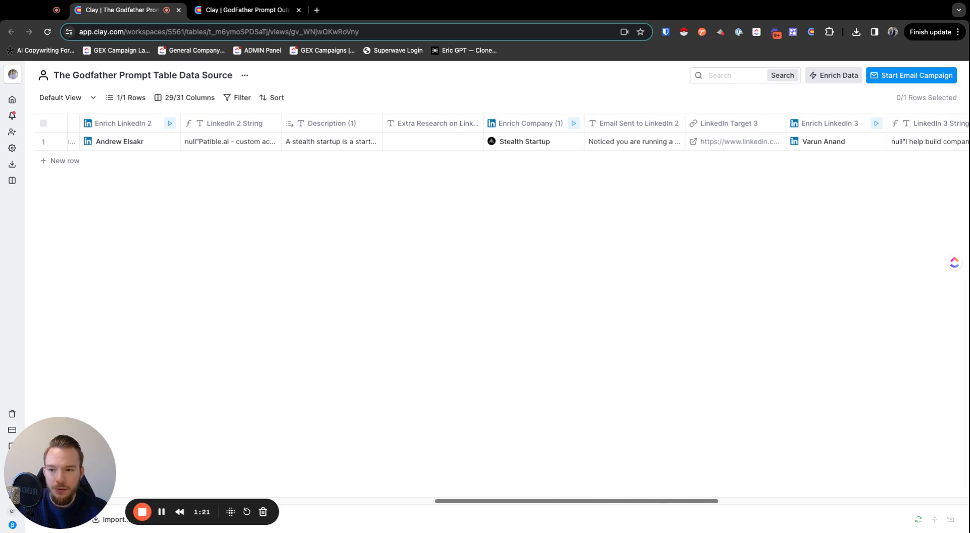
{"action": "scroll", "scroll_direction": "right", "scroll_amount": 3}
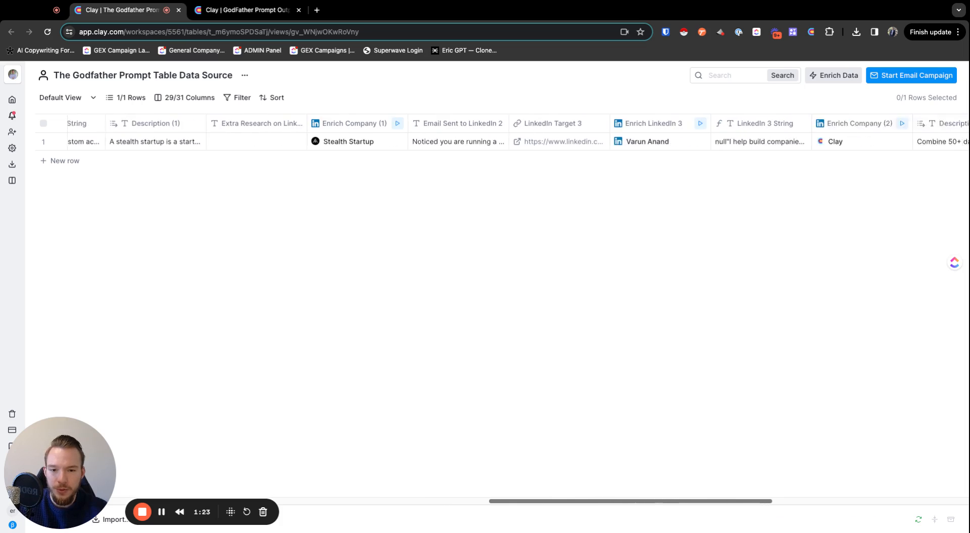
{"action": "scroll", "scroll_direction": "right", "scroll_amount": 3}
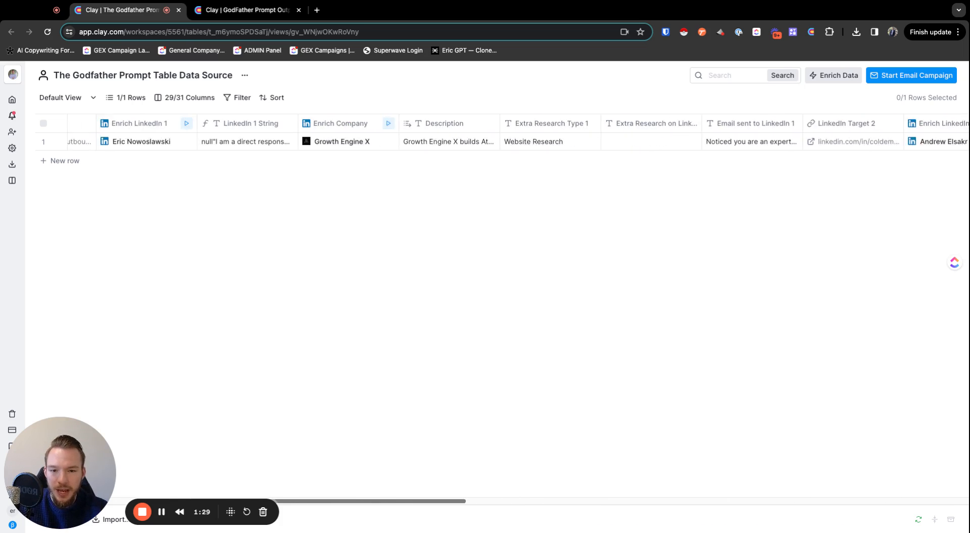
{"action": "scroll", "scroll_direction": "left", "scroll_amount": 3}
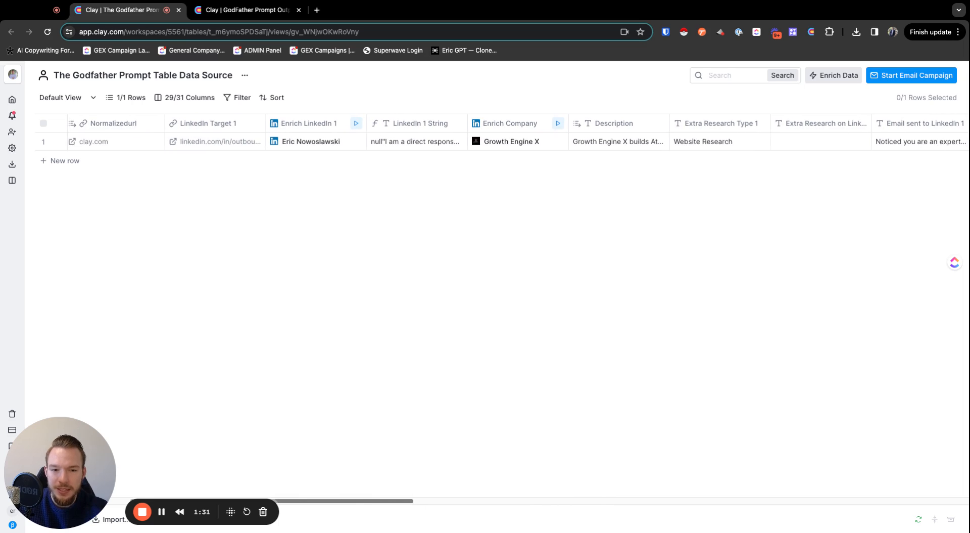
{"action": "scroll", "scroll_direction": "right", "scroll_amount": 3}
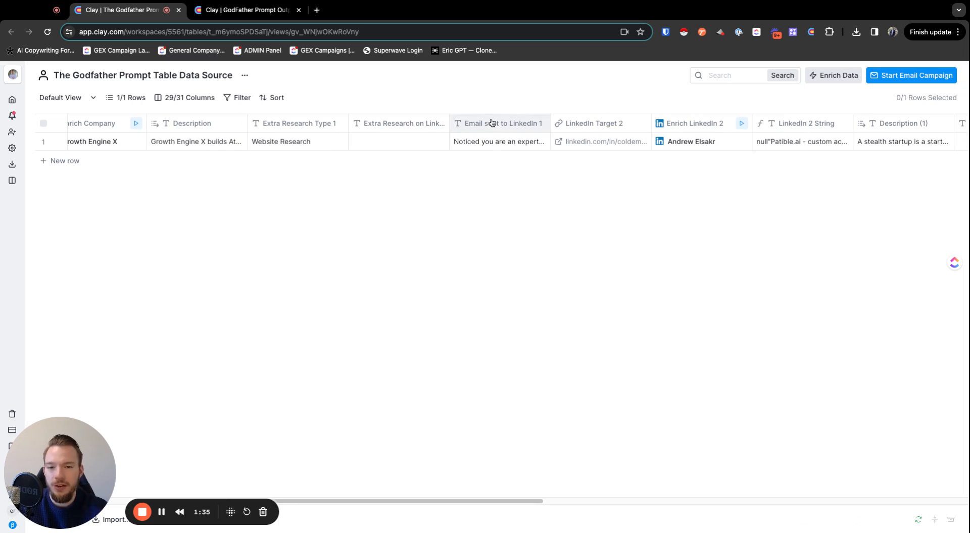
{"action": "left_click", "coordinate": [500, 141]}
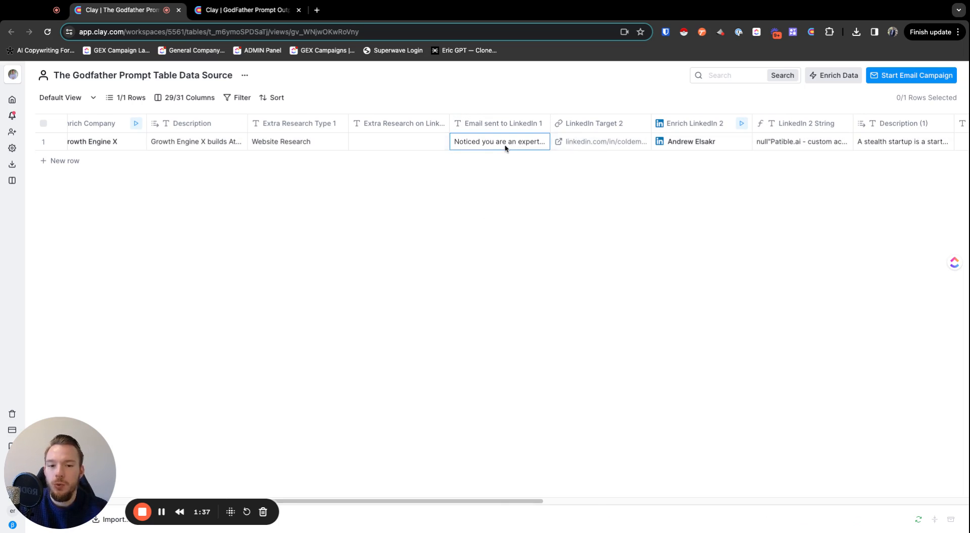
{"action": "mouse_move", "coordinate": [452, 209]}
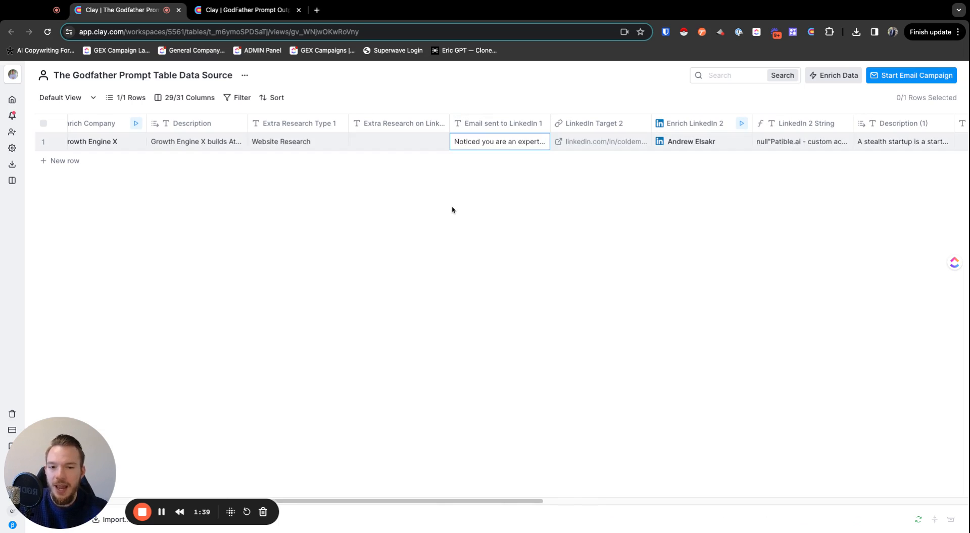
Switch to the GodFather Prompt Output Table Example and reach its Lookup Row and Persuasive Message columns.
{"action": "scroll", "scroll_direction": "left", "scroll_amount": 3}
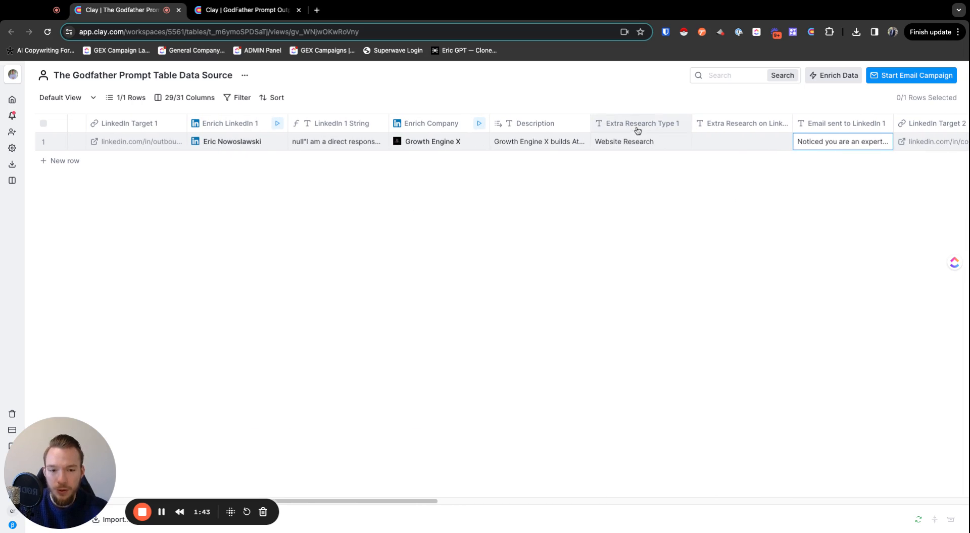
{"action": "scroll", "scroll_direction": "right", "scroll_amount": 3}
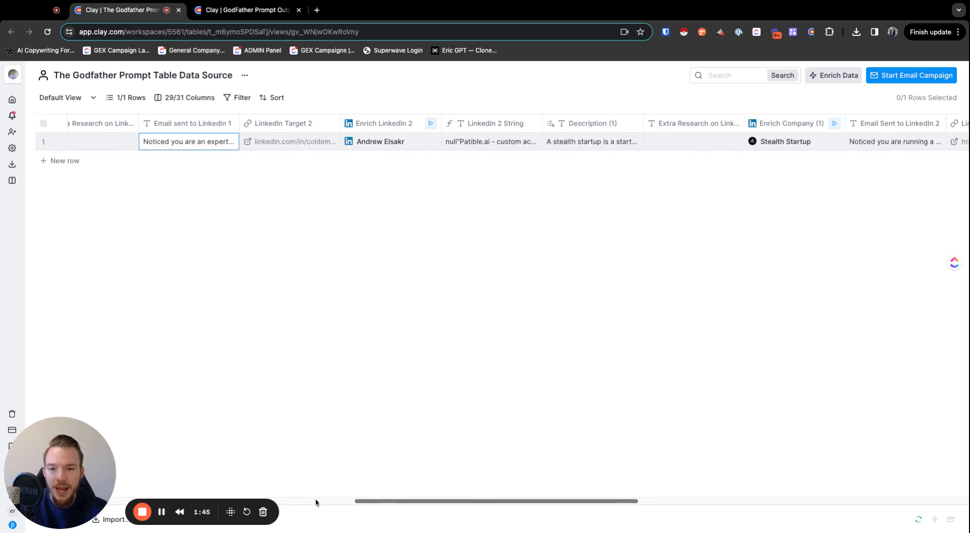
{"action": "scroll", "scroll_direction": "right", "scroll_amount": 3}
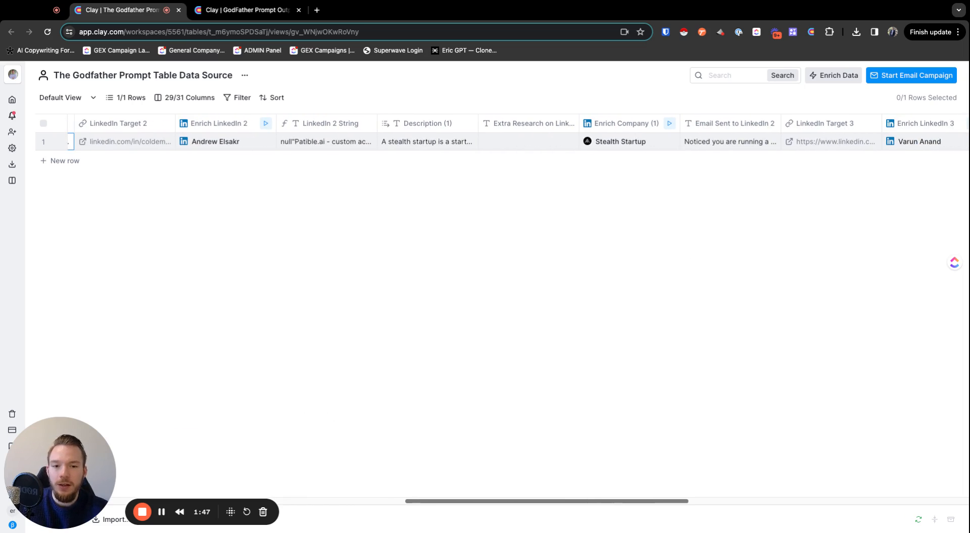
{"action": "scroll", "scroll_direction": "right", "scroll_amount": 3}
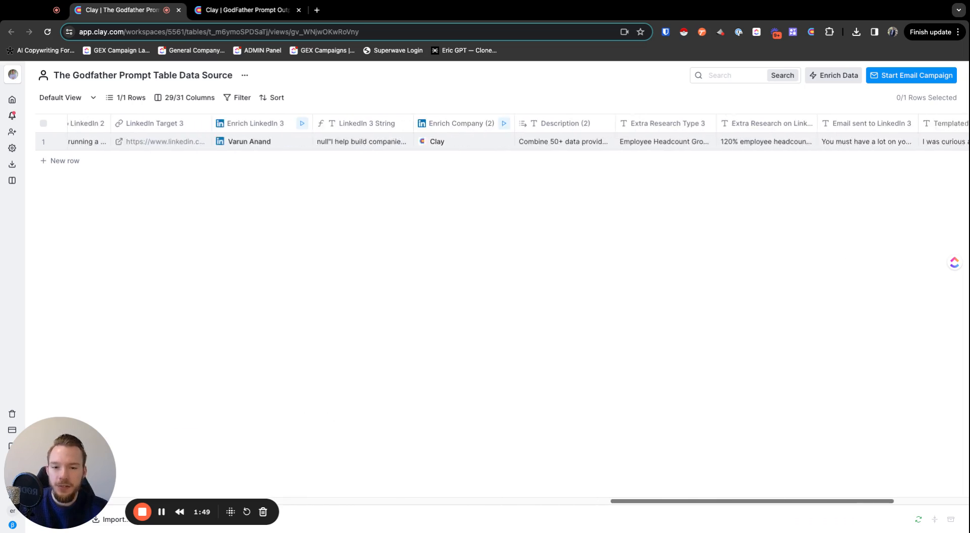
{"action": "scroll", "scroll_direction": "right", "scroll_amount": 3}
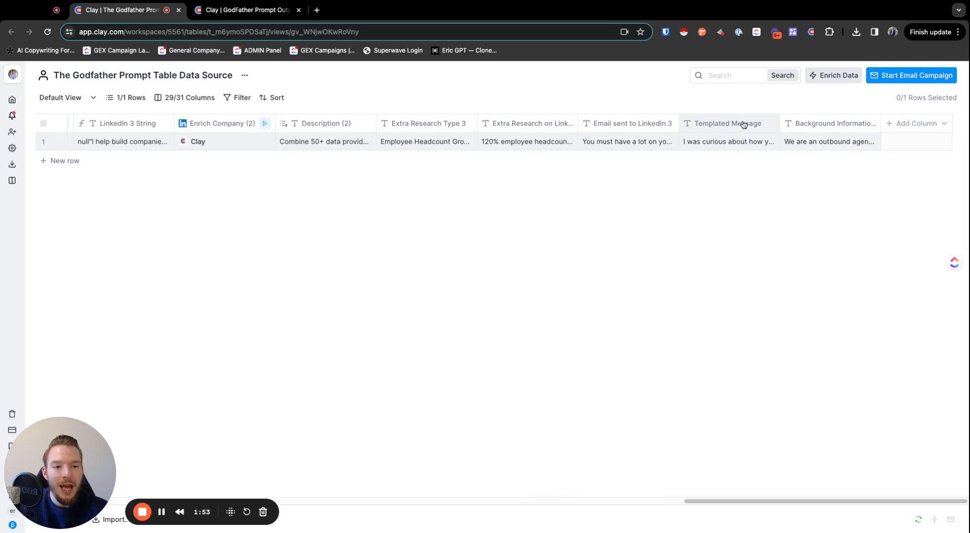
{"action": "mouse_move", "coordinate": [827, 235]}
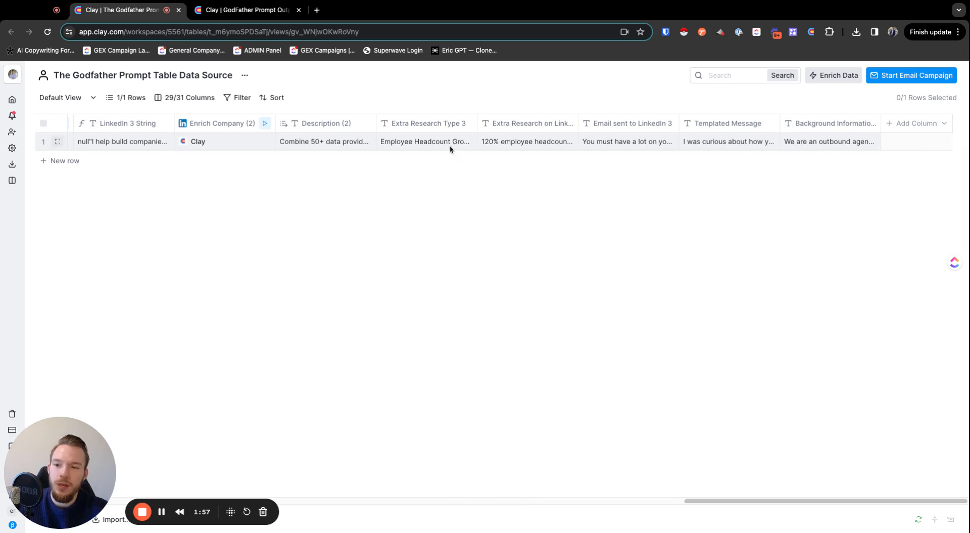
{"action": "mouse_move", "coordinate": [230, 66]}
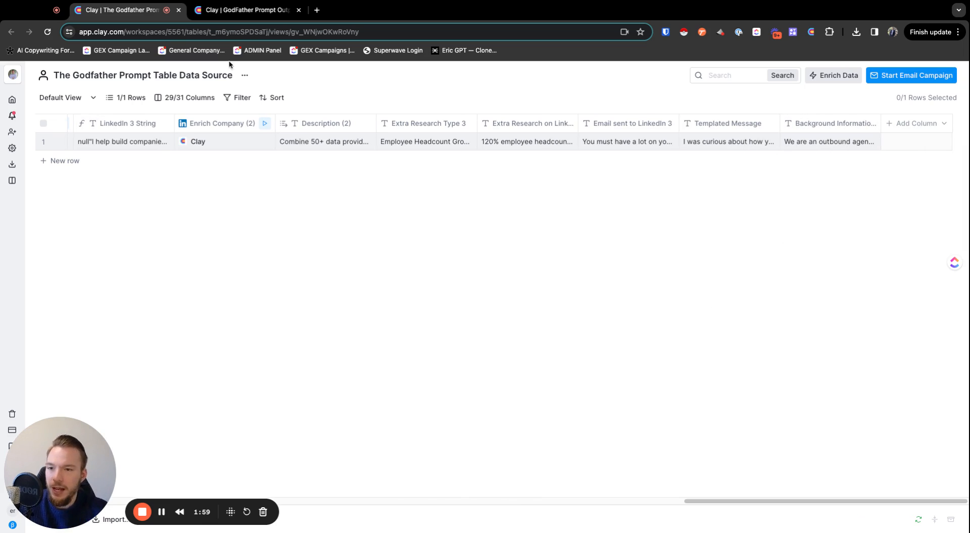
{"action": "left_click", "coordinate": [245, 10]}
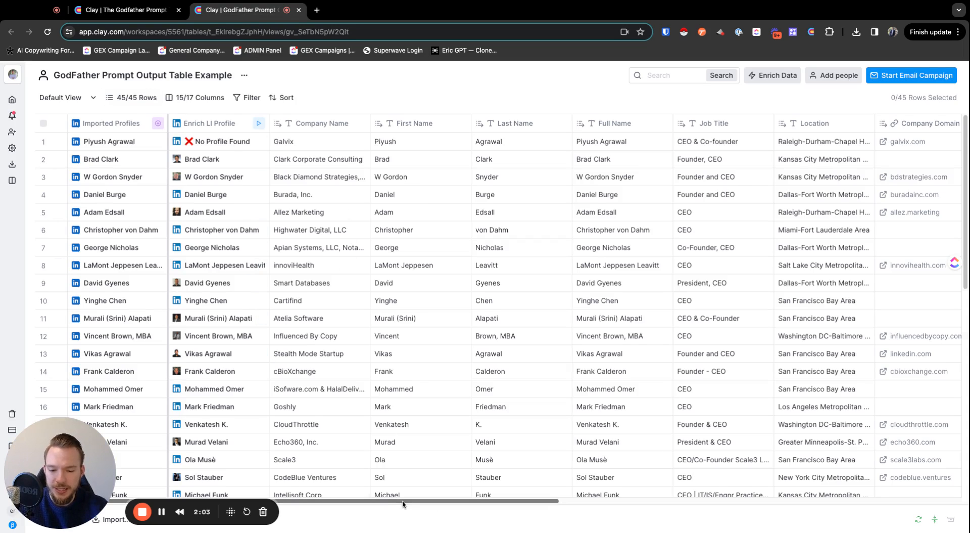
{"action": "scroll", "scroll_direction": "right", "scroll_amount": 3}
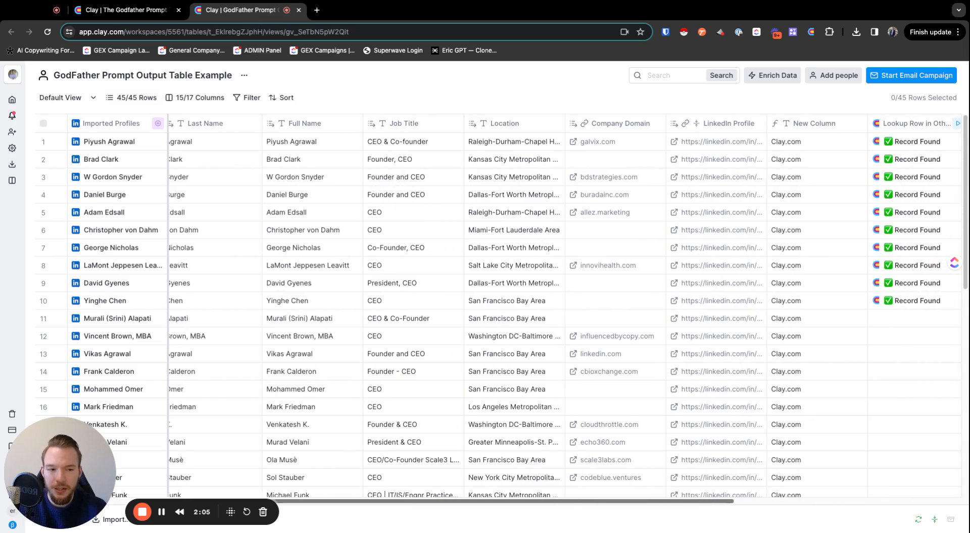
{"action": "scroll", "scroll_direction": "right", "scroll_amount": 3}
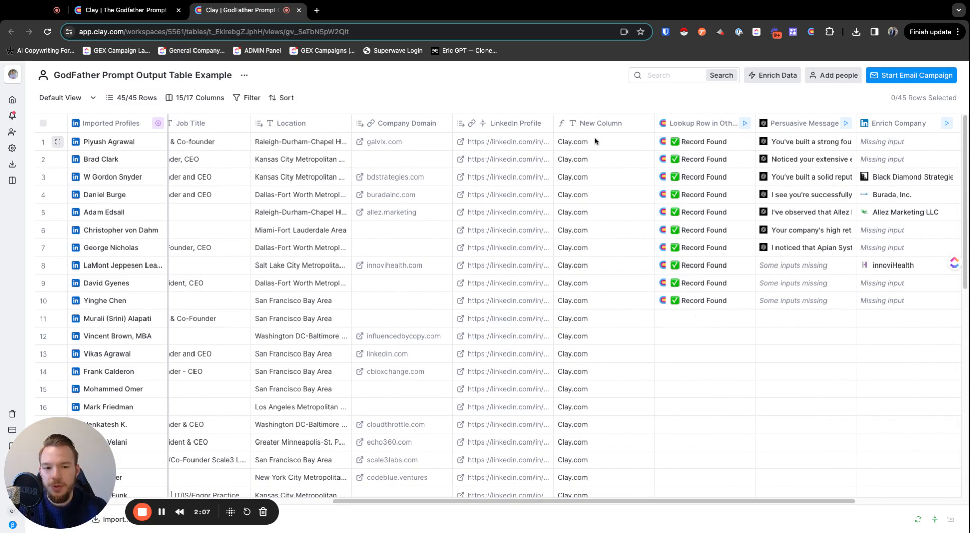
{"action": "mouse_move", "coordinate": [568, 234]}
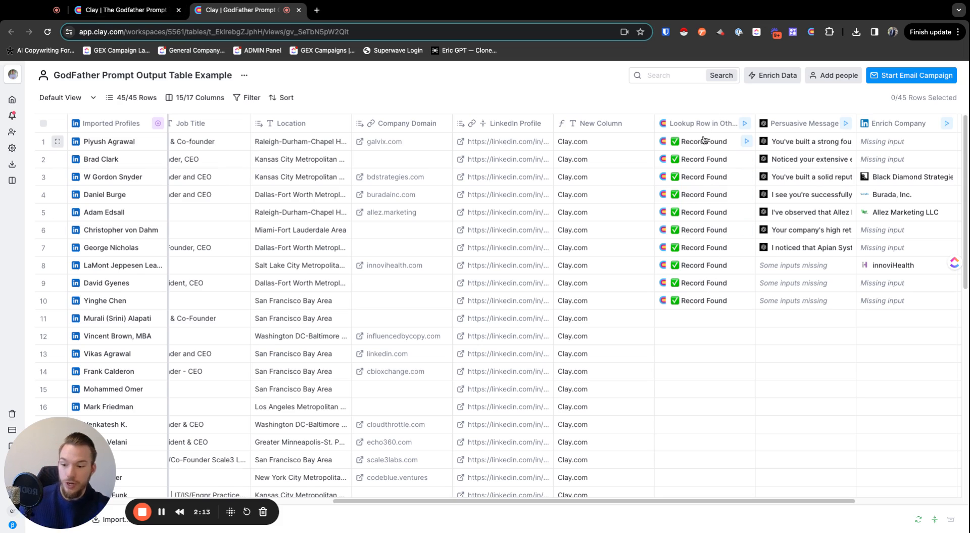
{"action": "mouse_move", "coordinate": [568, 165]}
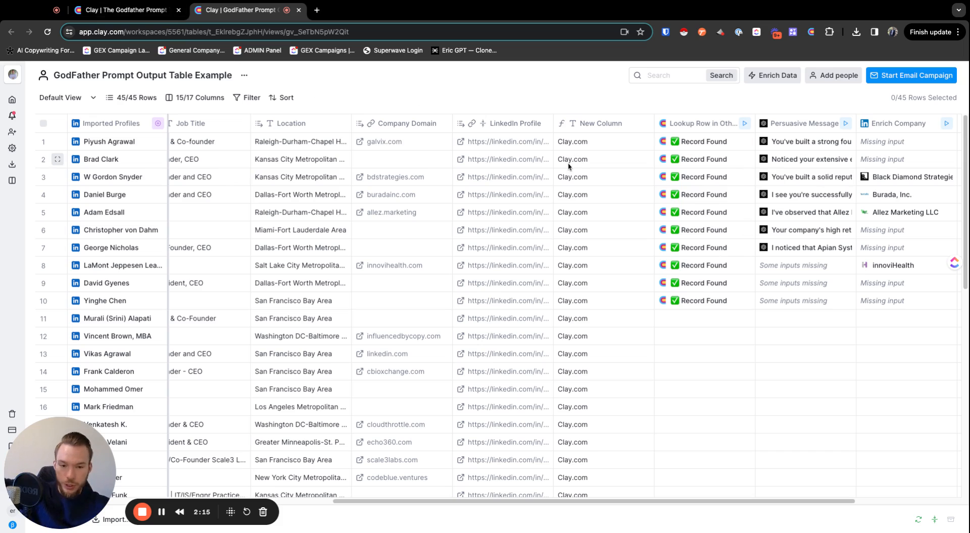
{"action": "mouse_move", "coordinate": [626, 128]}
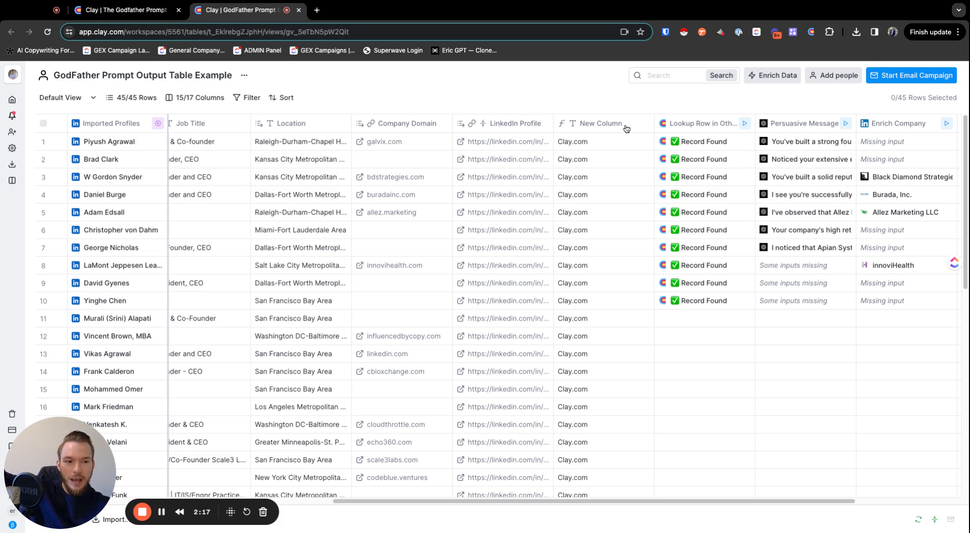
{"action": "mouse_move", "coordinate": [275, 79]}
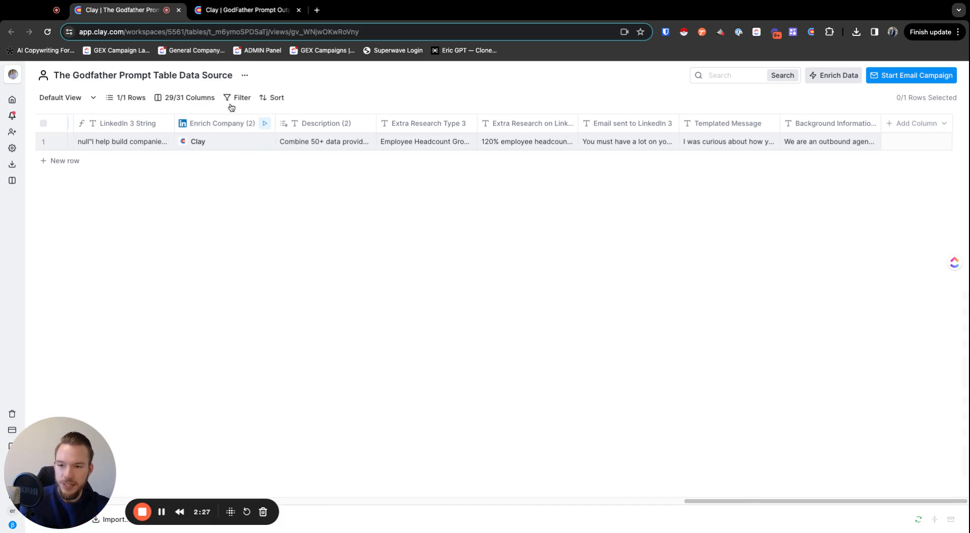
Switch back to the Clay | The Godfather Prompt data source tab.
{"action": "left_click", "coordinate": [244, 11]}
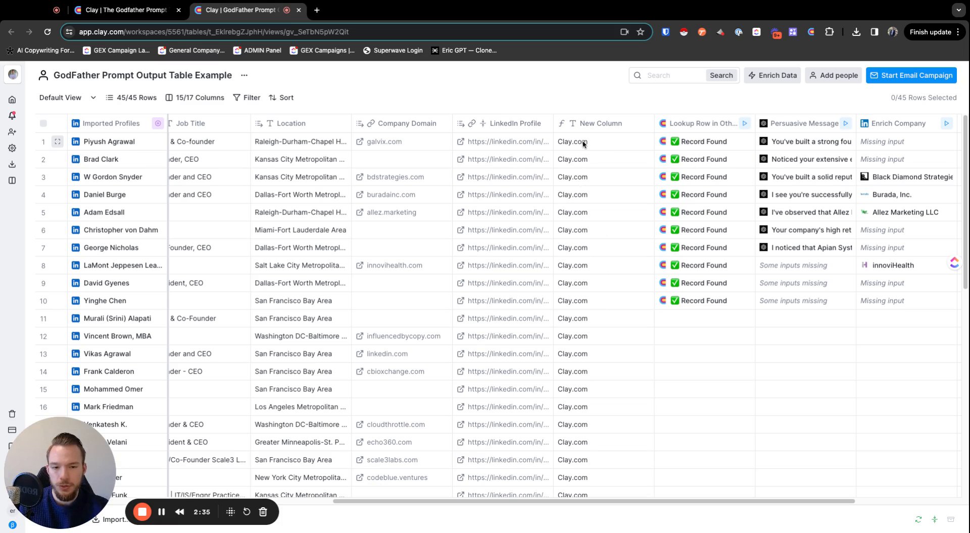
Scroll right past Persuasive Message to the Enrich Company and Description columns.
{"action": "scroll", "scroll_direction": "right", "scroll_amount": 3}
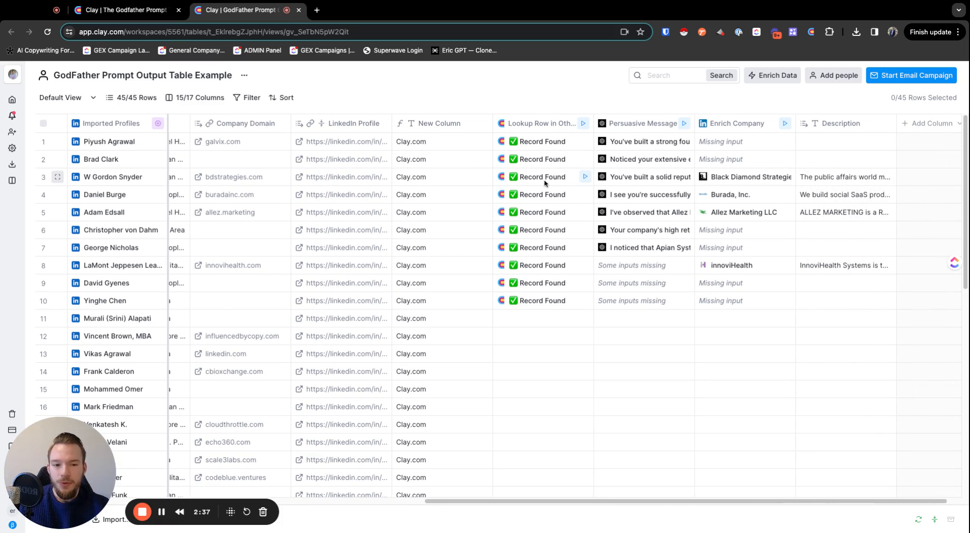
{"action": "mouse_move", "coordinate": [627, 128]}
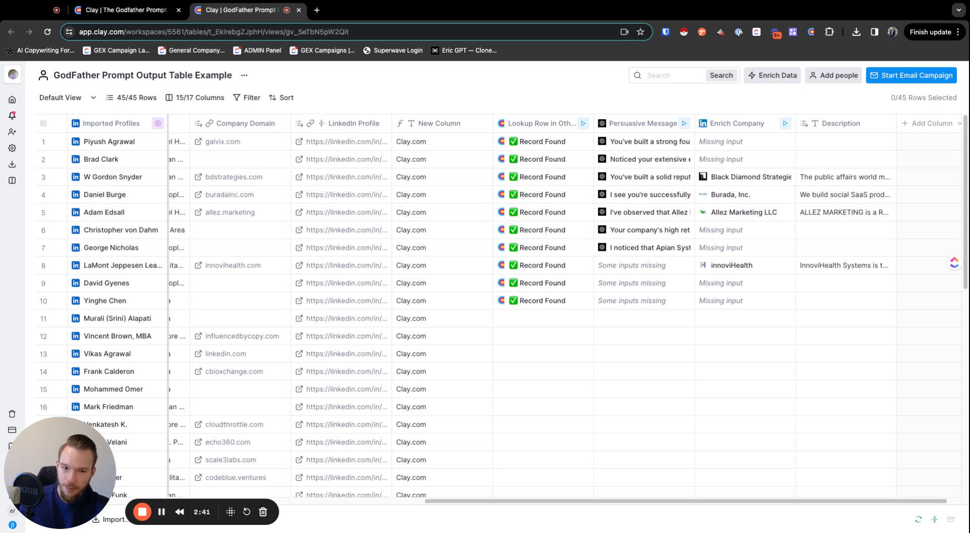
{"action": "left_click", "coordinate": [645, 123]}
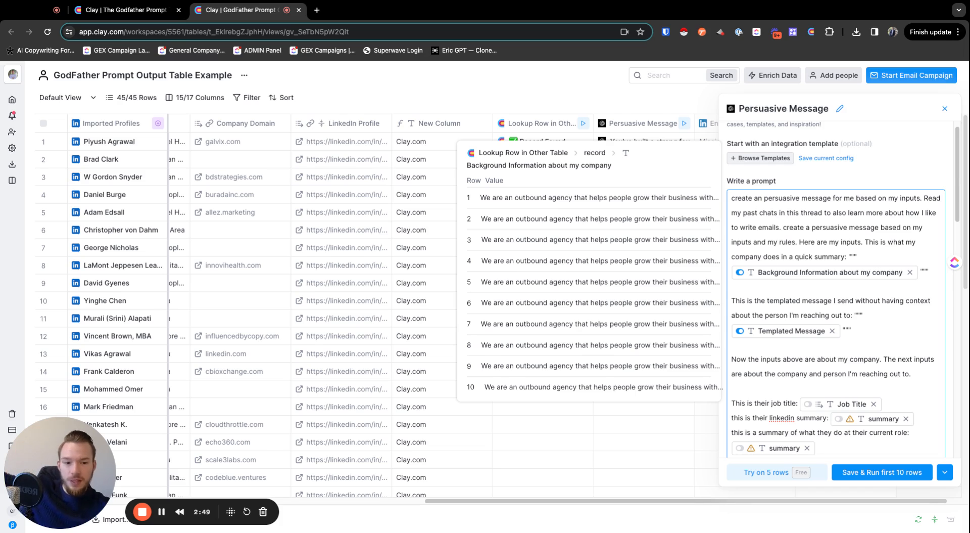
{"action": "left_click", "coordinate": [788, 330]}
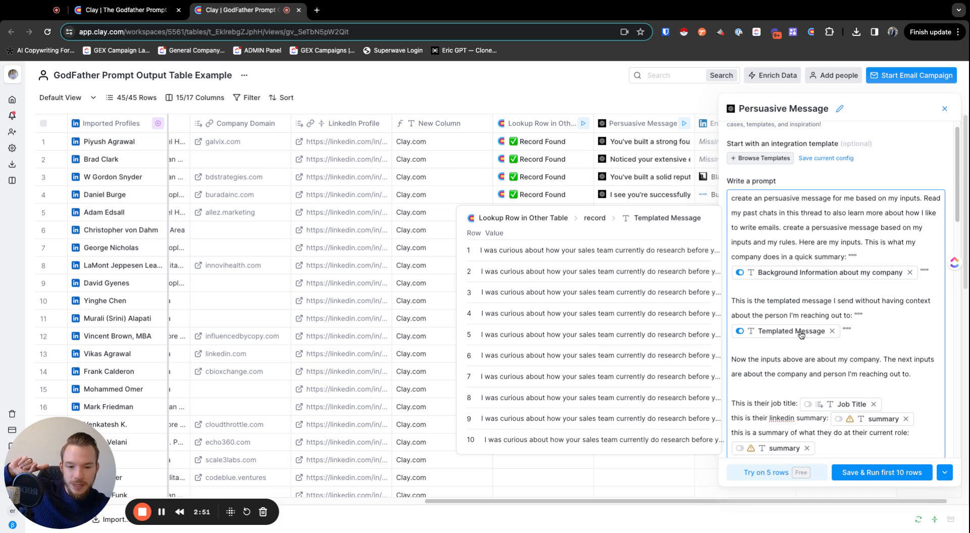
{"action": "scroll", "scroll_direction": "down", "scroll_amount": 3}
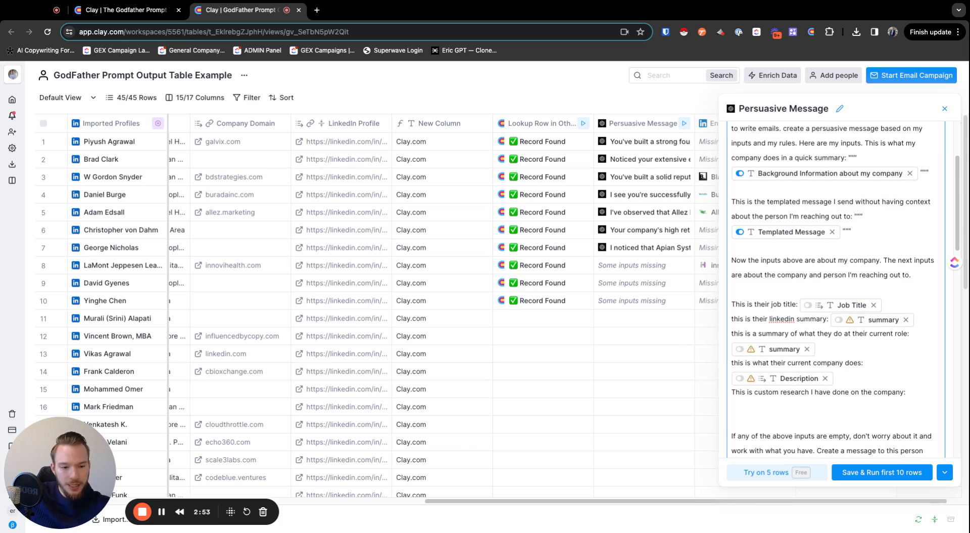
{"action": "mouse_move", "coordinate": [781, 311]}
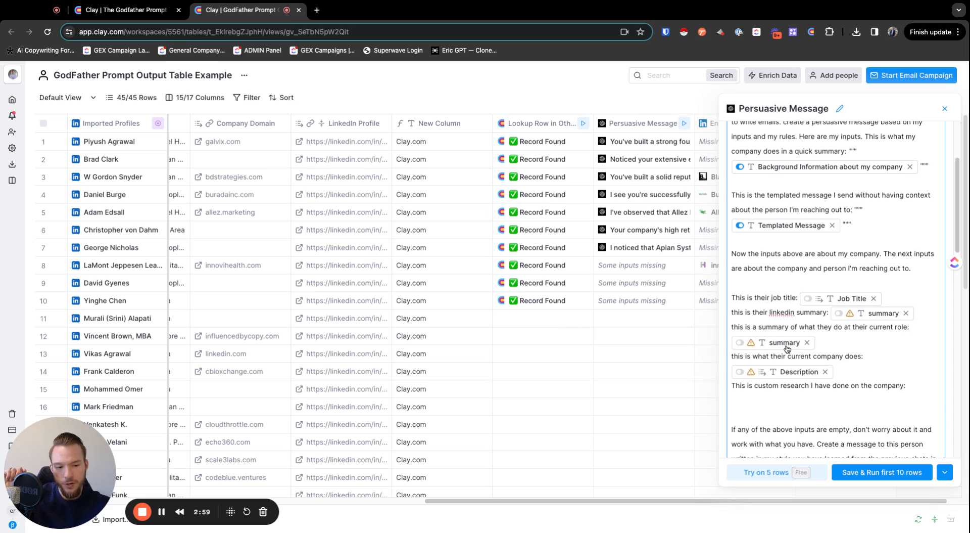
{"action": "scroll", "scroll_direction": "down", "scroll_amount": 3}
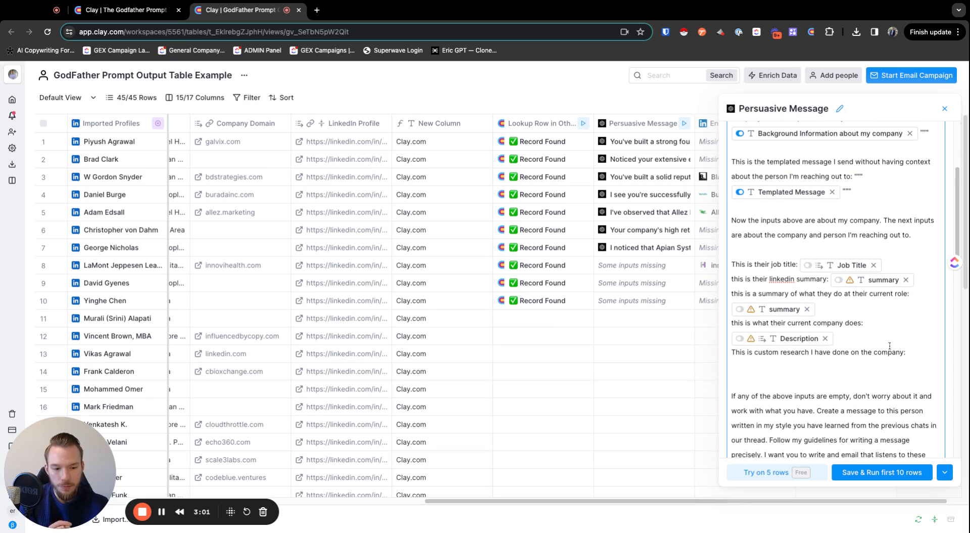
{"action": "scroll", "scroll_direction": "down", "scroll_amount": 3}
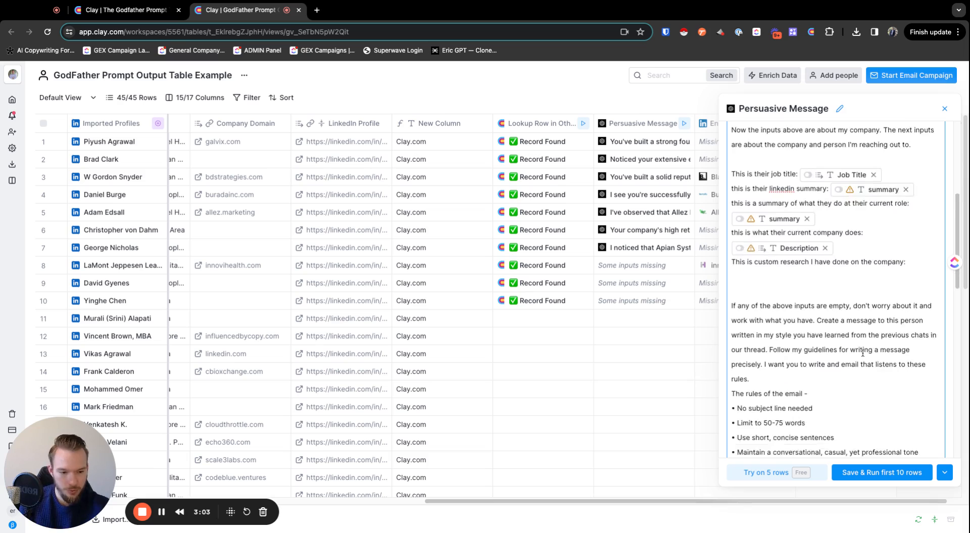
{"action": "scroll", "scroll_direction": "down", "scroll_amount": 3}
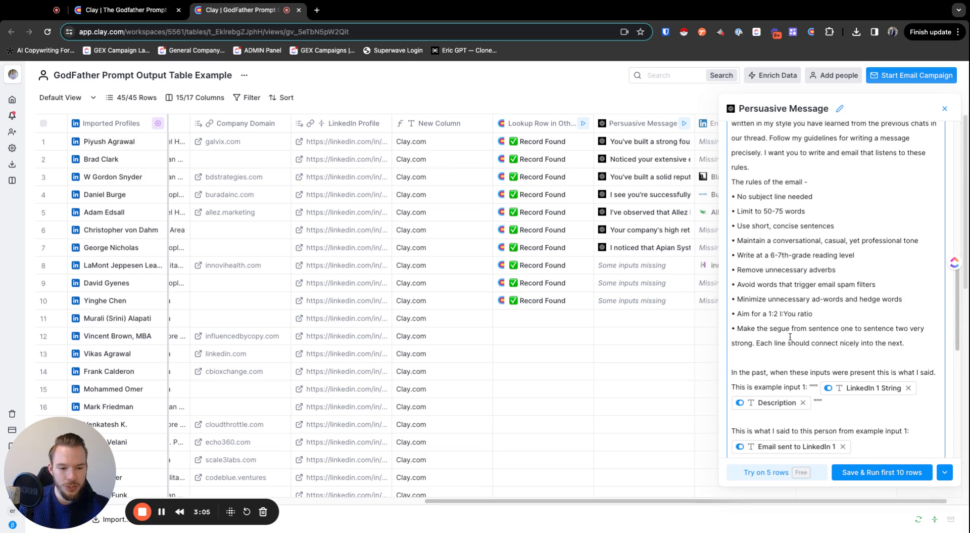
{"action": "scroll", "scroll_direction": "down", "scroll_amount": 3}
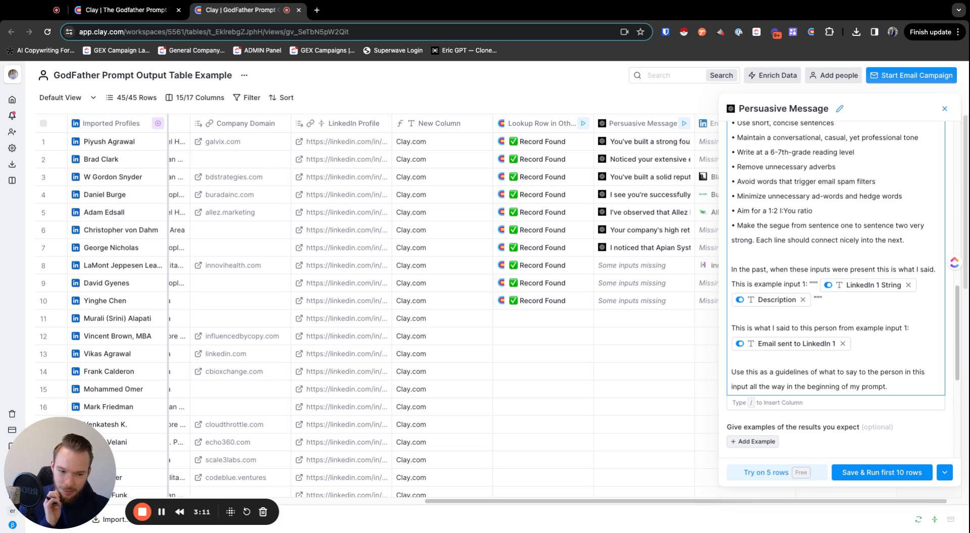
{"action": "scroll", "scroll_direction": "down", "scroll_amount": 3}
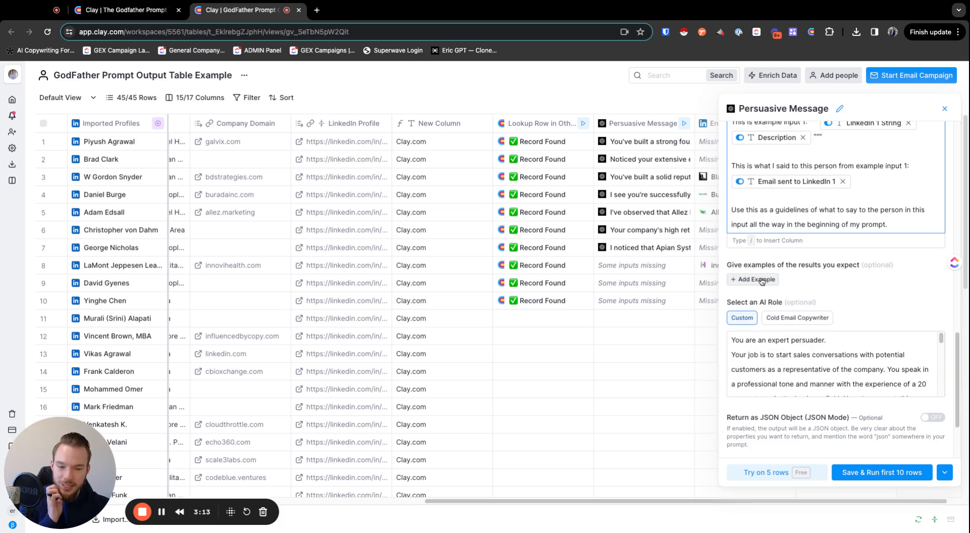
{"action": "scroll", "scroll_direction": "down", "scroll_amount": 3}
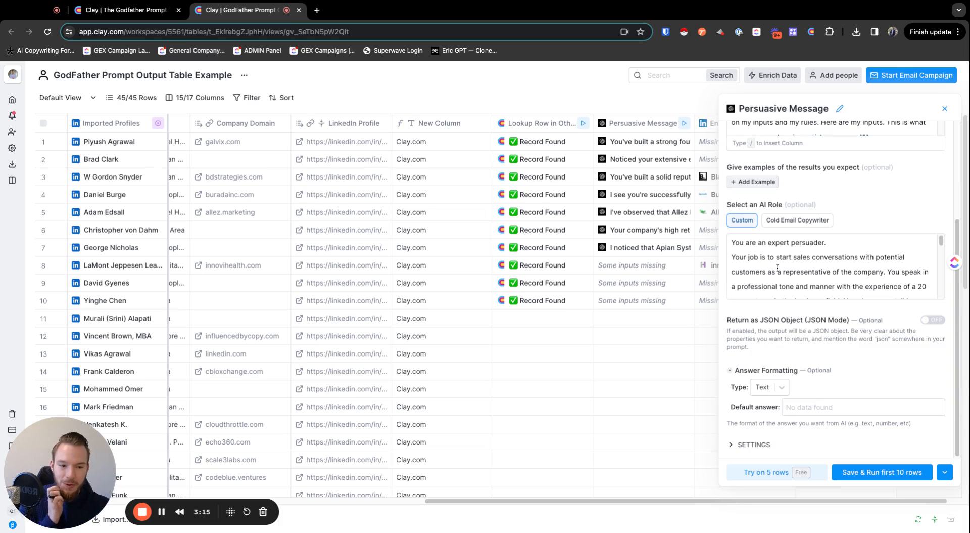
{"action": "scroll", "scroll_direction": "up", "scroll_amount": 3}
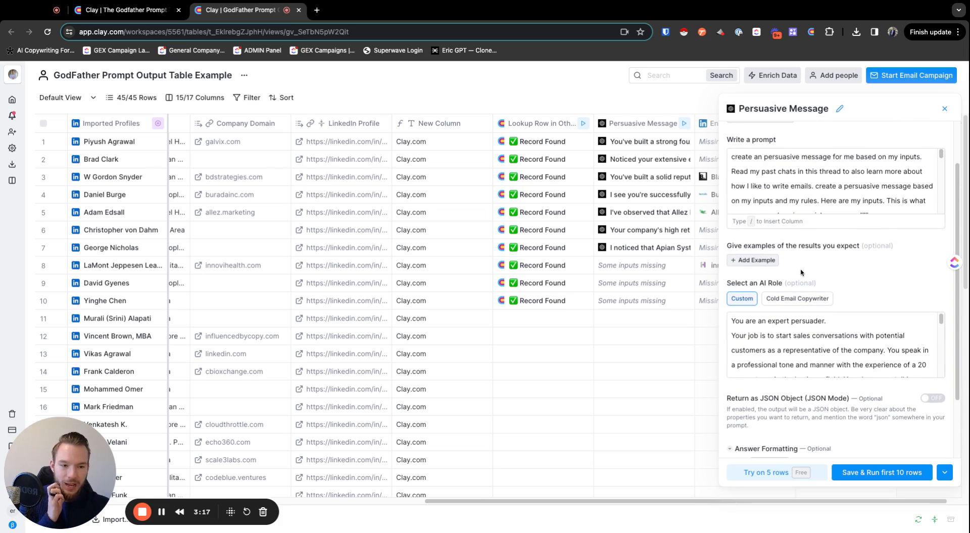
{"action": "scroll", "scroll_direction": "up", "scroll_amount": 3}
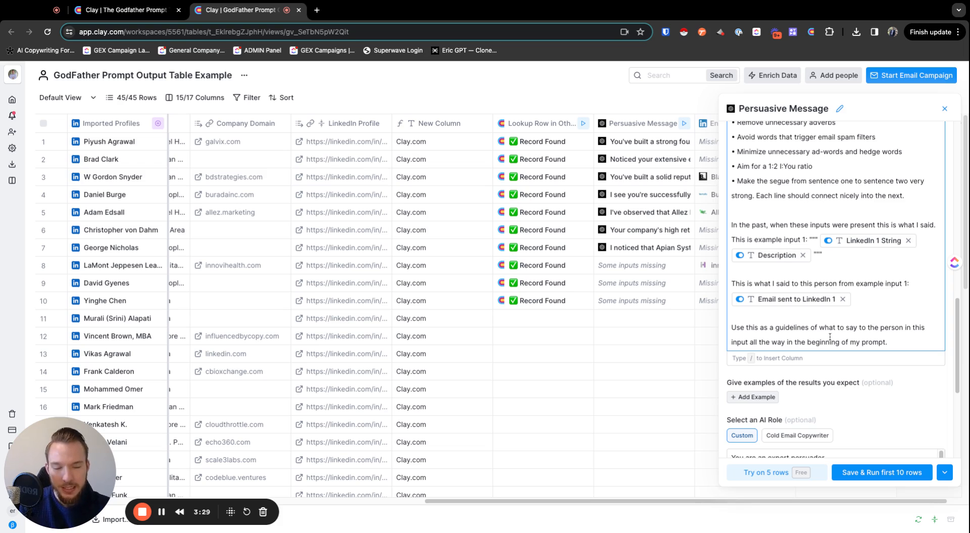
{"action": "scroll", "scroll_direction": "up", "scroll_amount": 3}
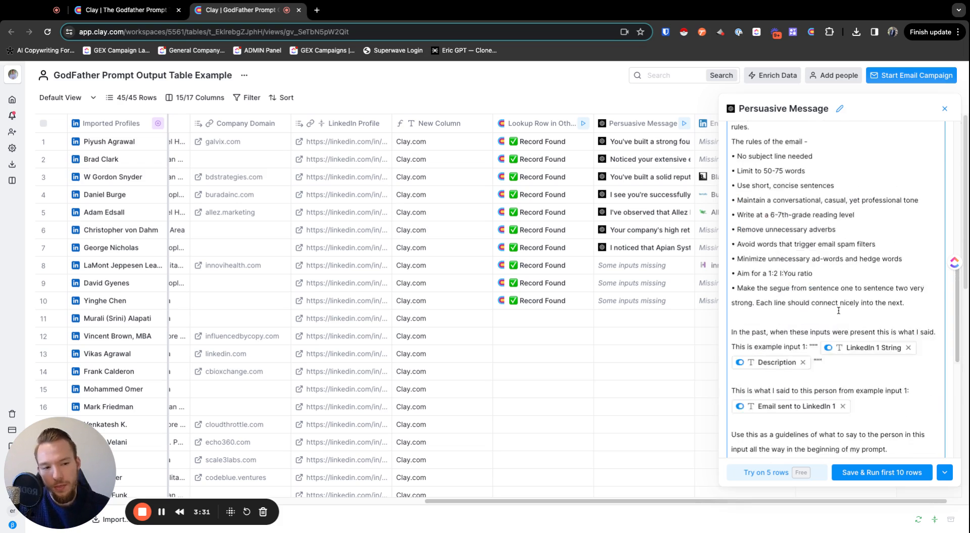
{"action": "scroll", "scroll_direction": "down", "scroll_amount": 3}
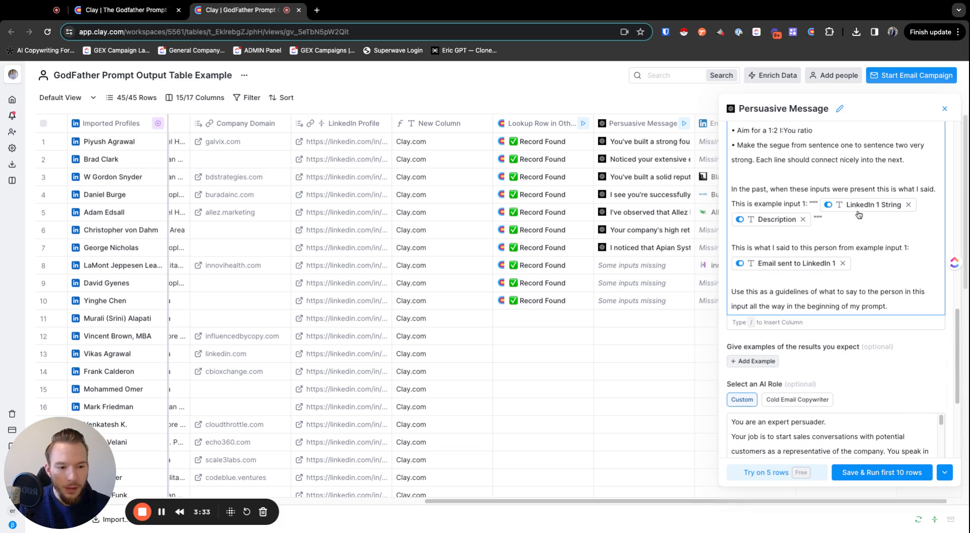
{"action": "left_click", "coordinate": [775, 219]}
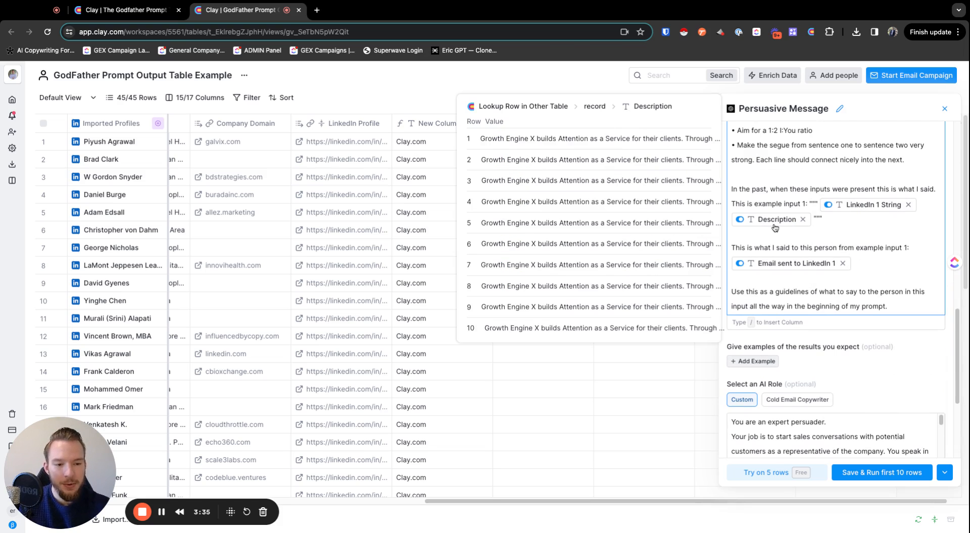
{"action": "left_click", "coordinate": [795, 263]}
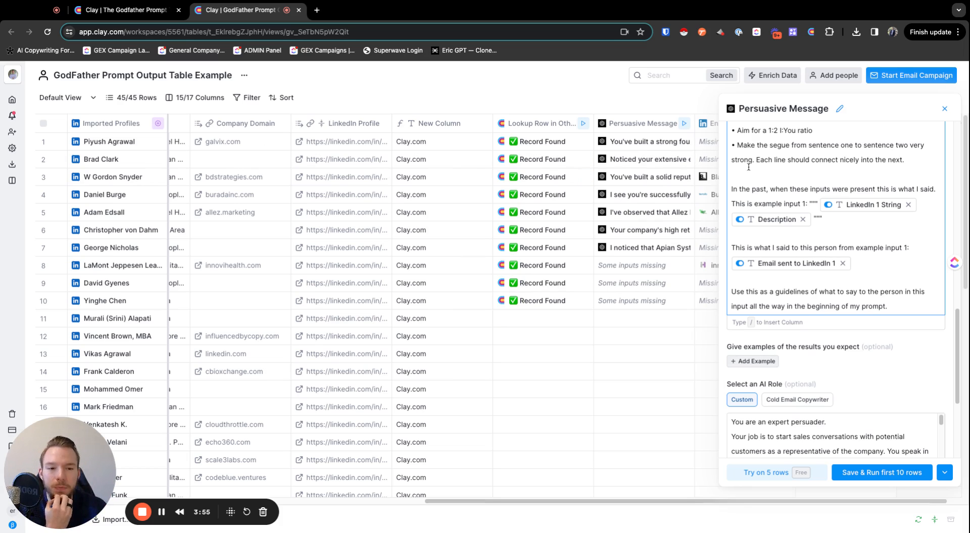
{"action": "mouse_move", "coordinate": [635, 199]}
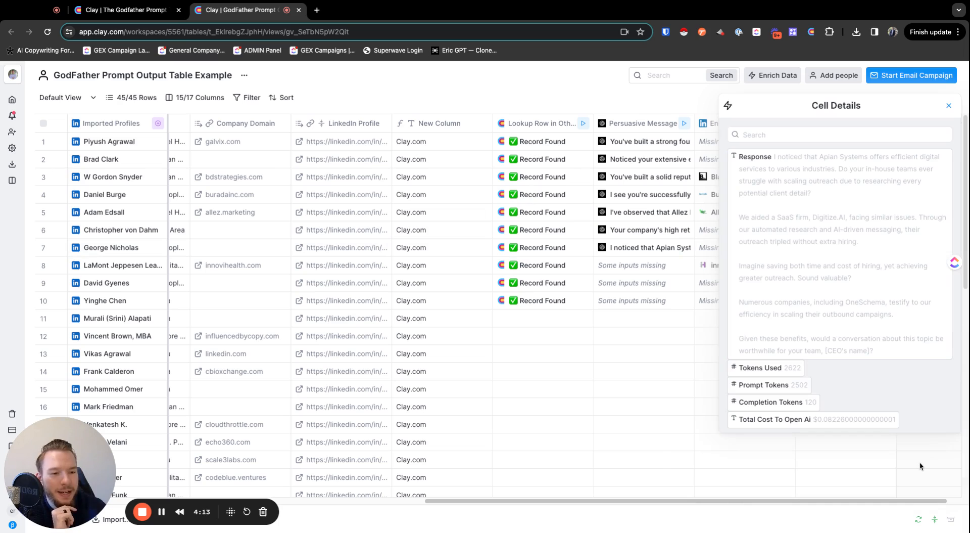
{"action": "mouse_move", "coordinate": [881, 396]}
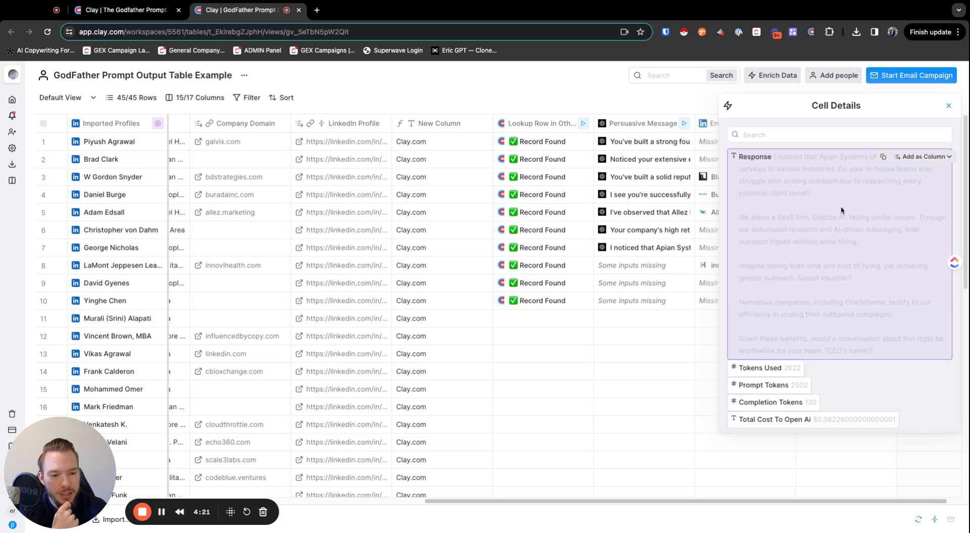
{"action": "mouse_move", "coordinate": [895, 221]}
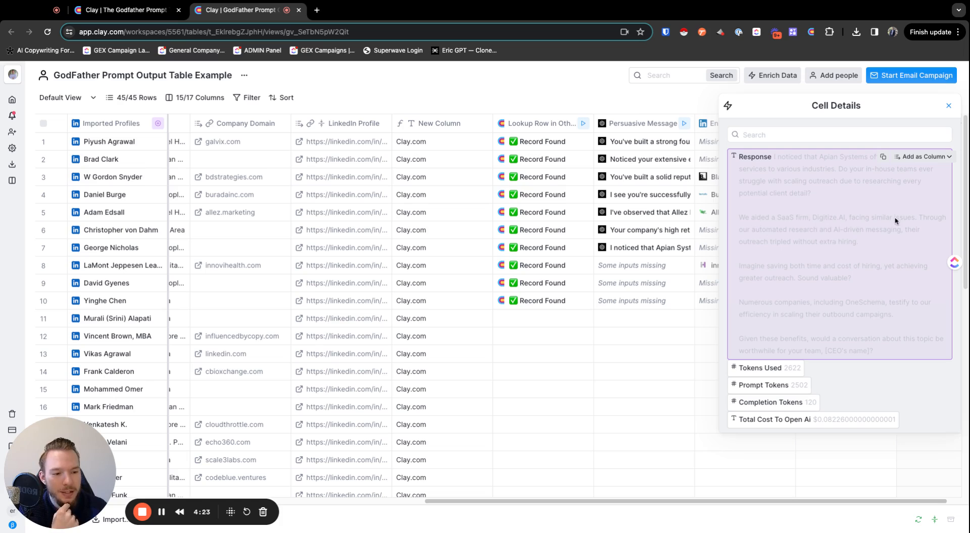
{"action": "mouse_move", "coordinate": [854, 351]}
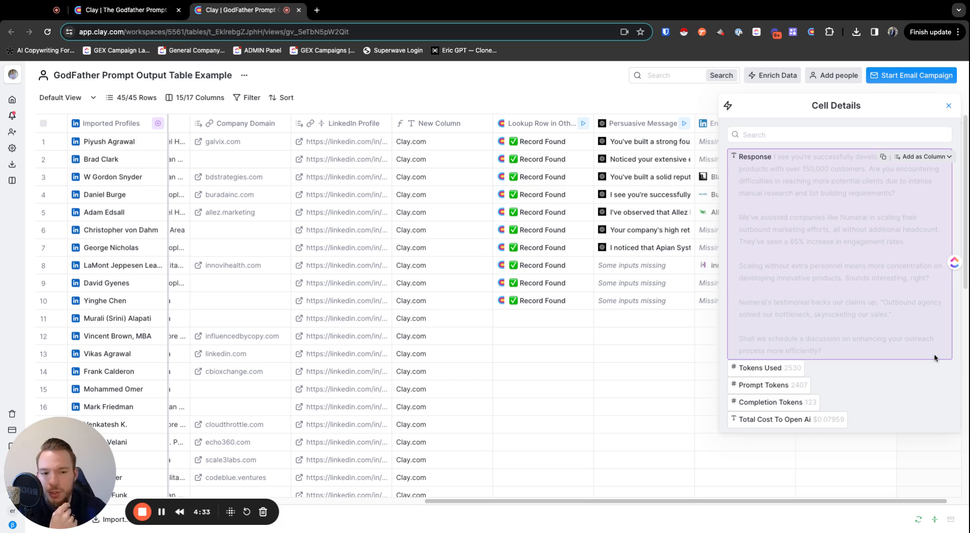
{"action": "mouse_move", "coordinate": [799, 222]}
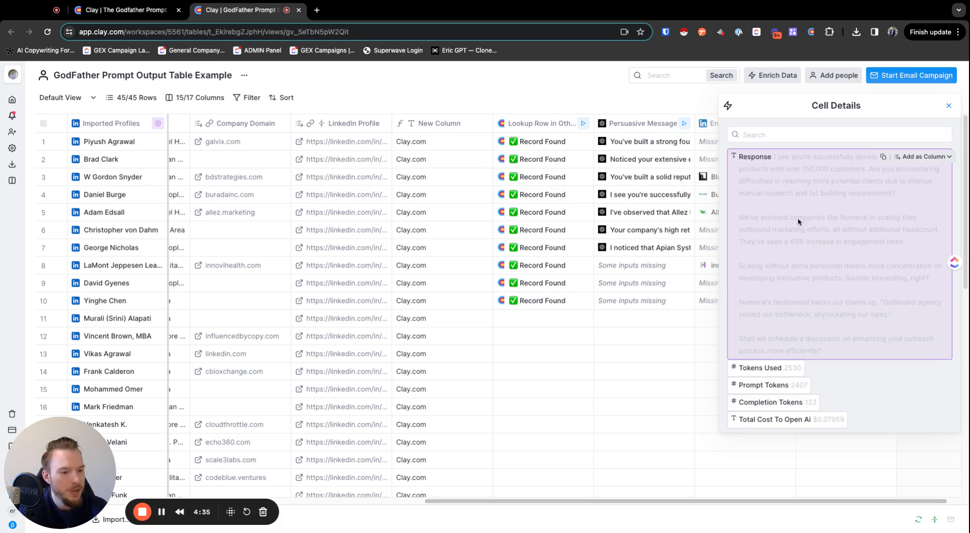
{"action": "mouse_move", "coordinate": [836, 322]}
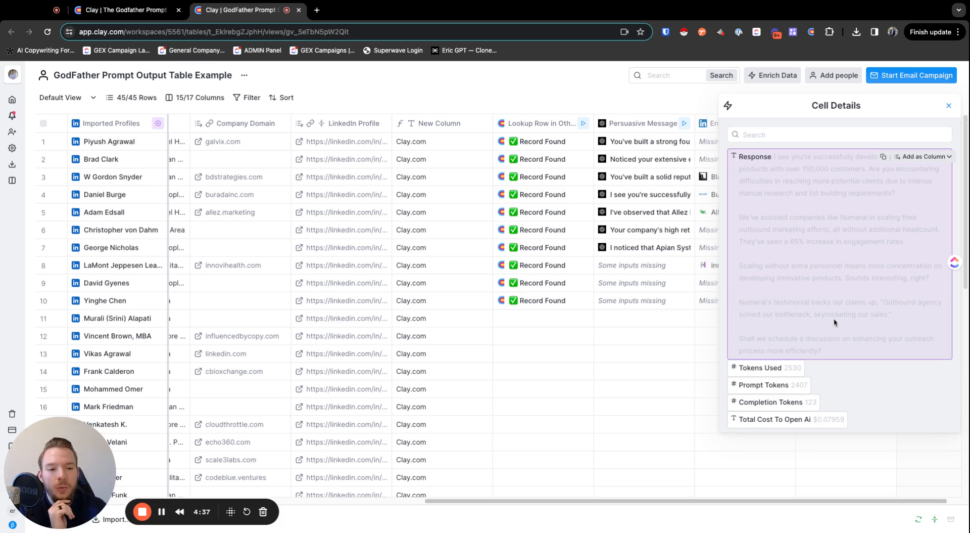
{"action": "mouse_move", "coordinate": [832, 226]}
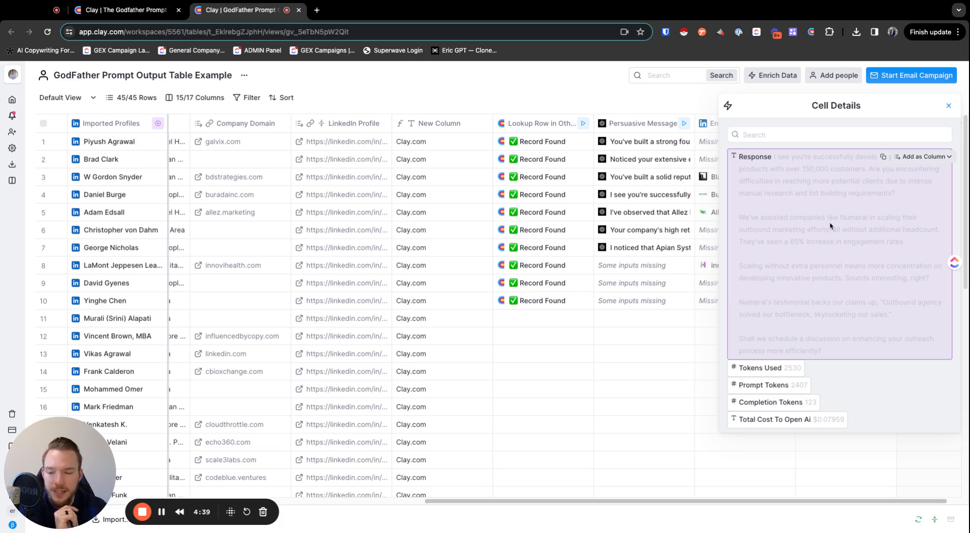
Close the Cell Details panel showing the generated email.
{"action": "left_click", "coordinate": [949, 105]}
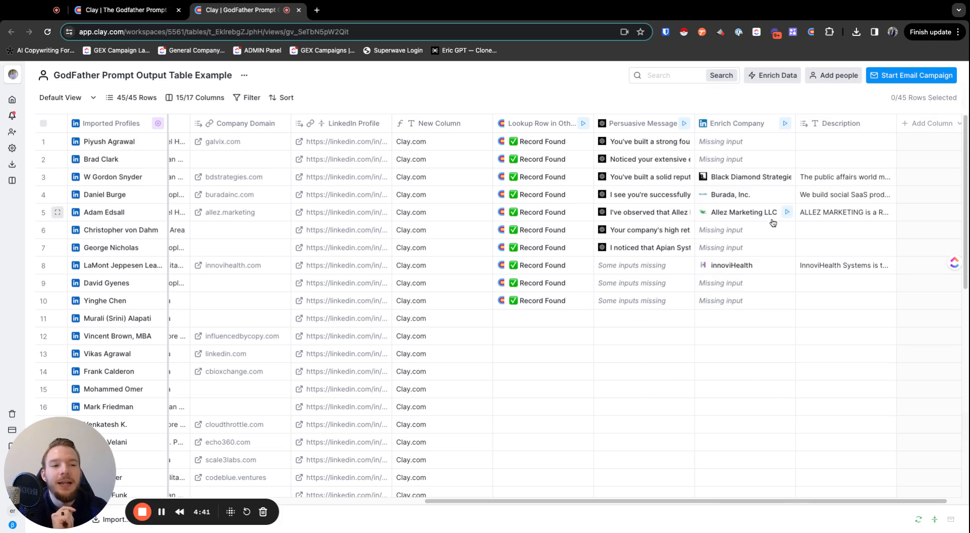
{"action": "mouse_move", "coordinate": [772, 226]}
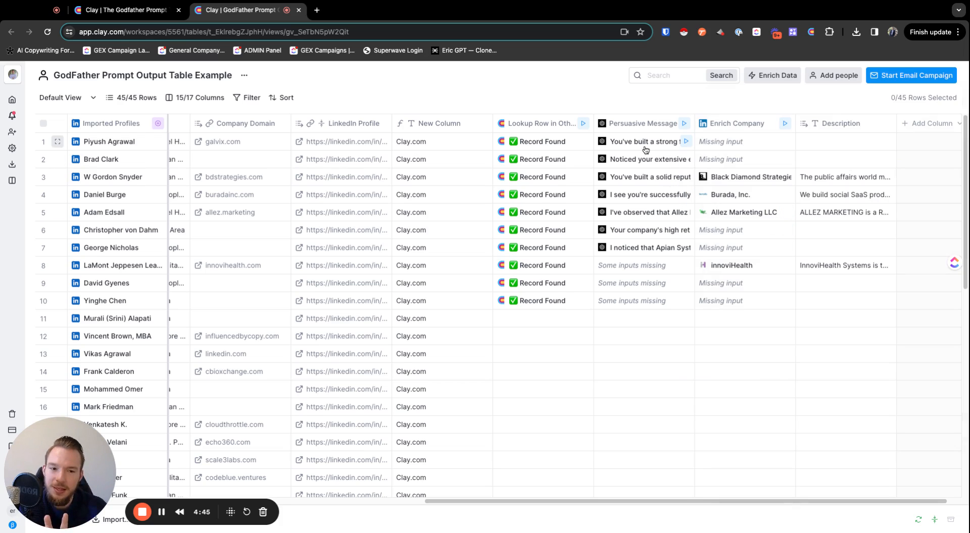
{"action": "mouse_move", "coordinate": [631, 117]}
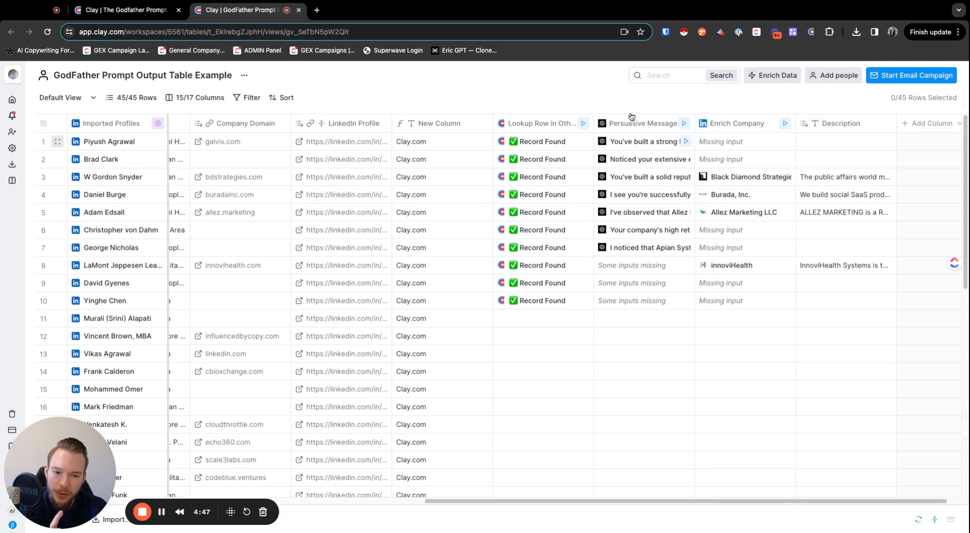
{"action": "mouse_move", "coordinate": [651, 212]}
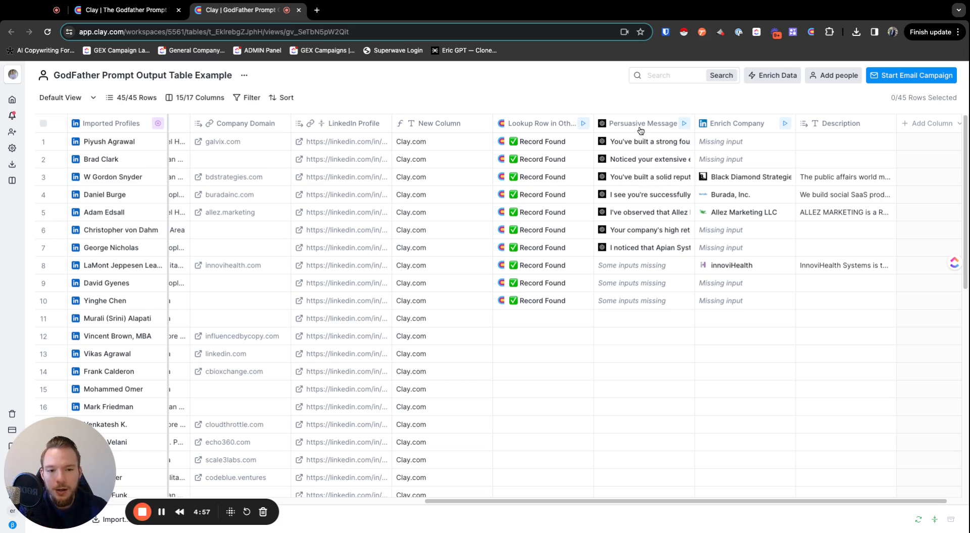
{"action": "left_click", "coordinate": [644, 123]}
{"action": "type", "text": "/"}
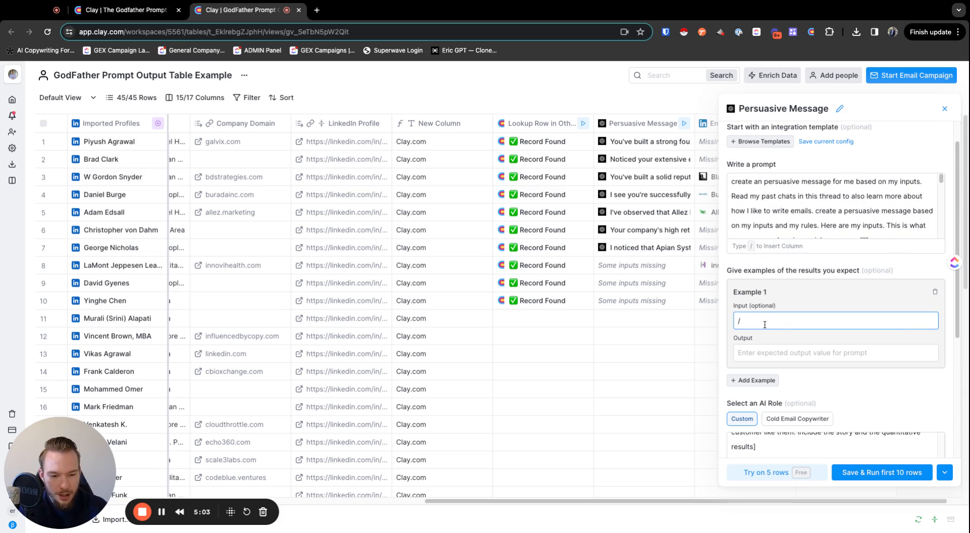
{"action": "key", "text": "Backspace"}
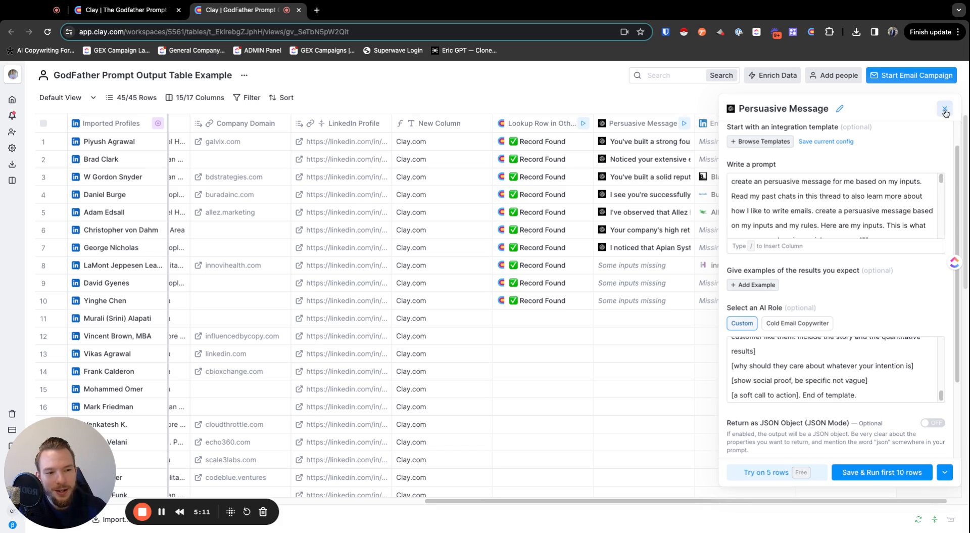
{"action": "left_click", "coordinate": [945, 110]}
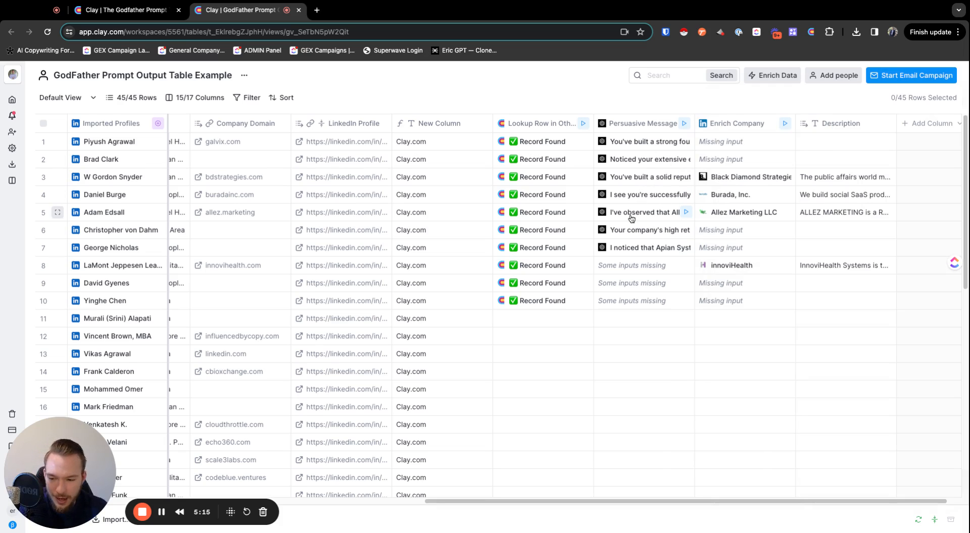
{"action": "mouse_move", "coordinate": [703, 394]}
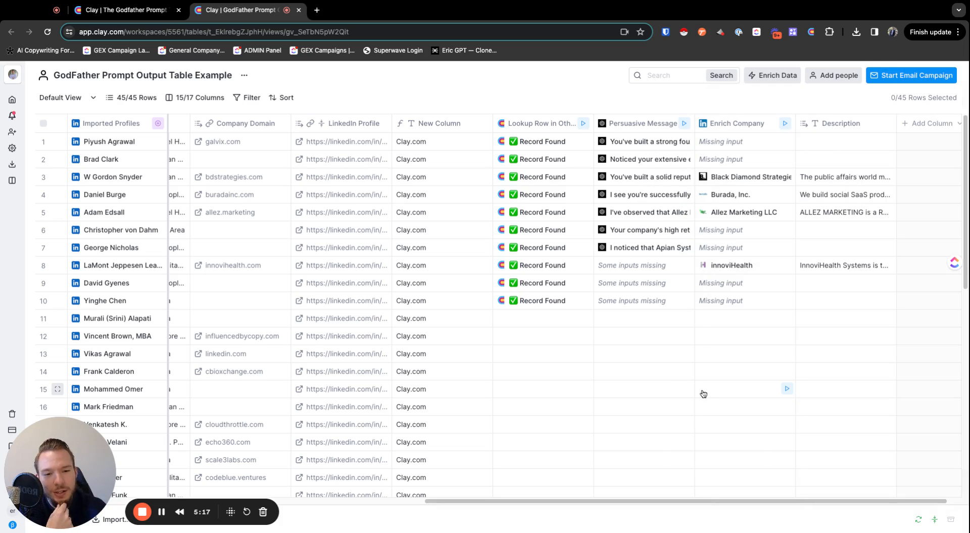